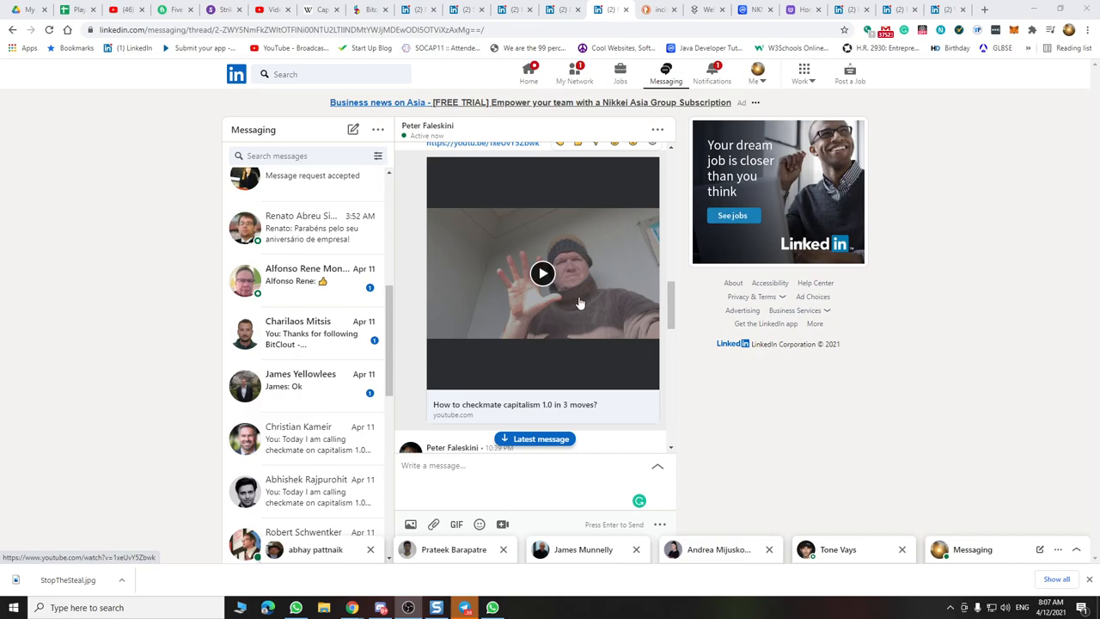
scroll(down, 3)
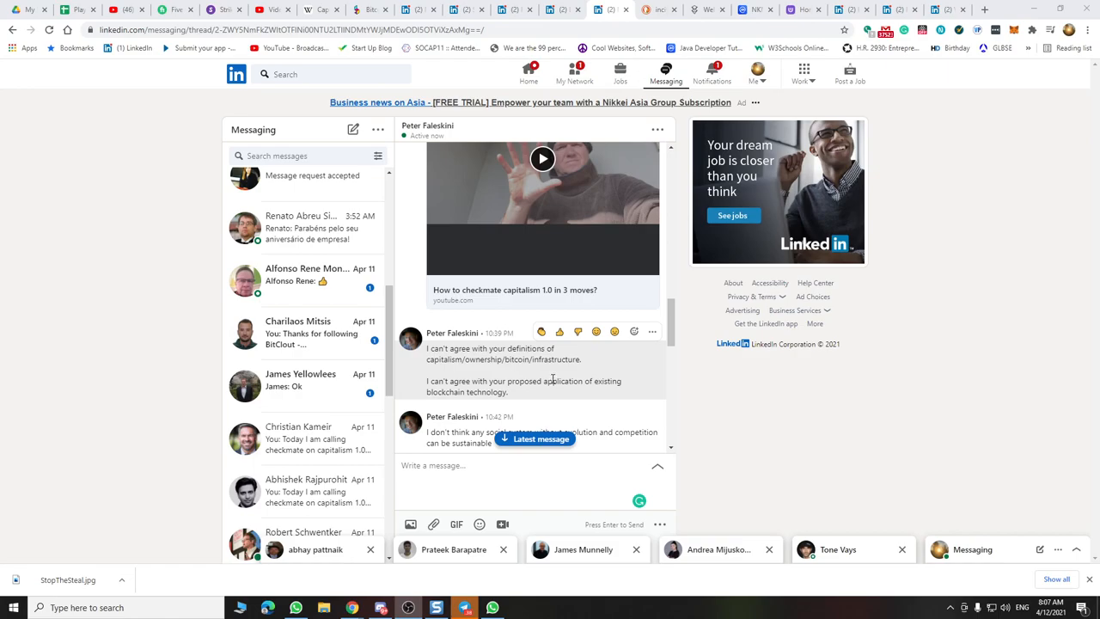
mouse_move(566, 375)
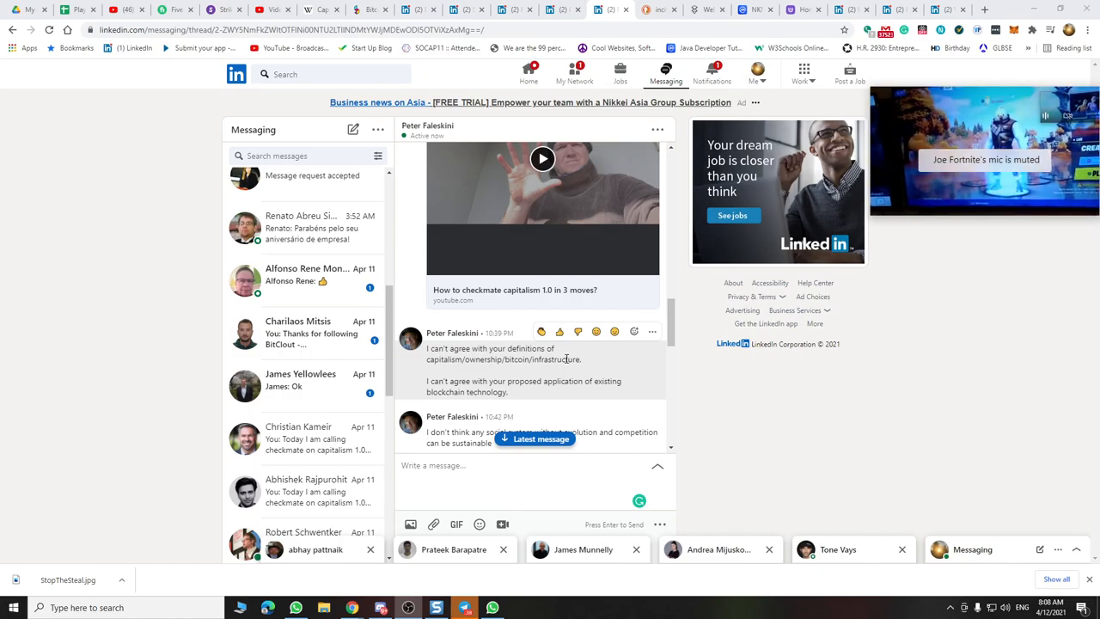
mouse_move(508, 307)
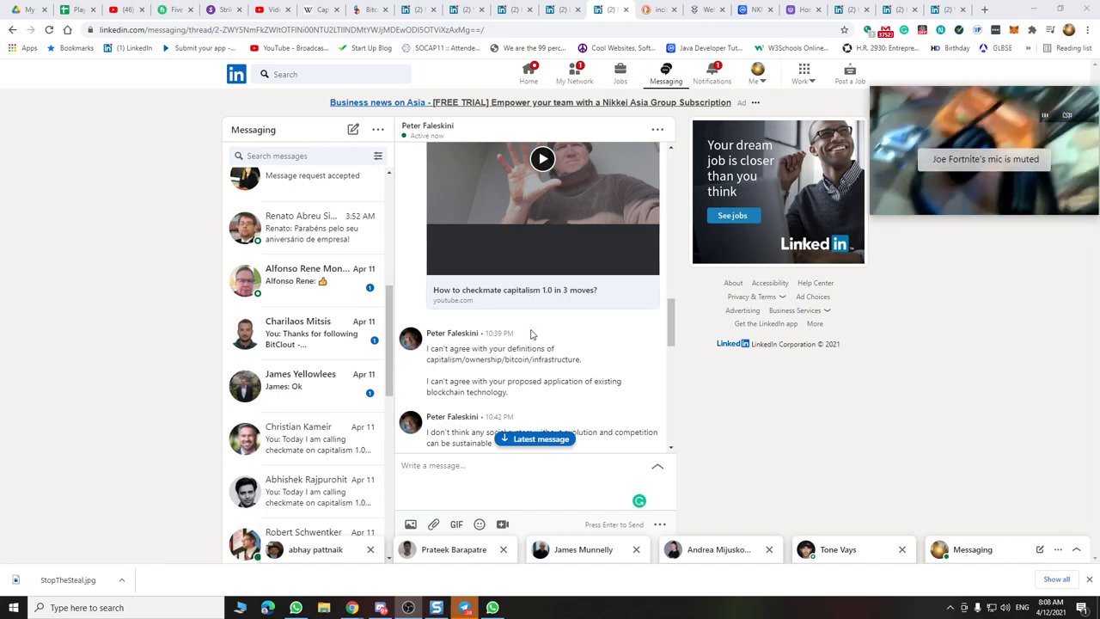
mouse_move(528, 359)
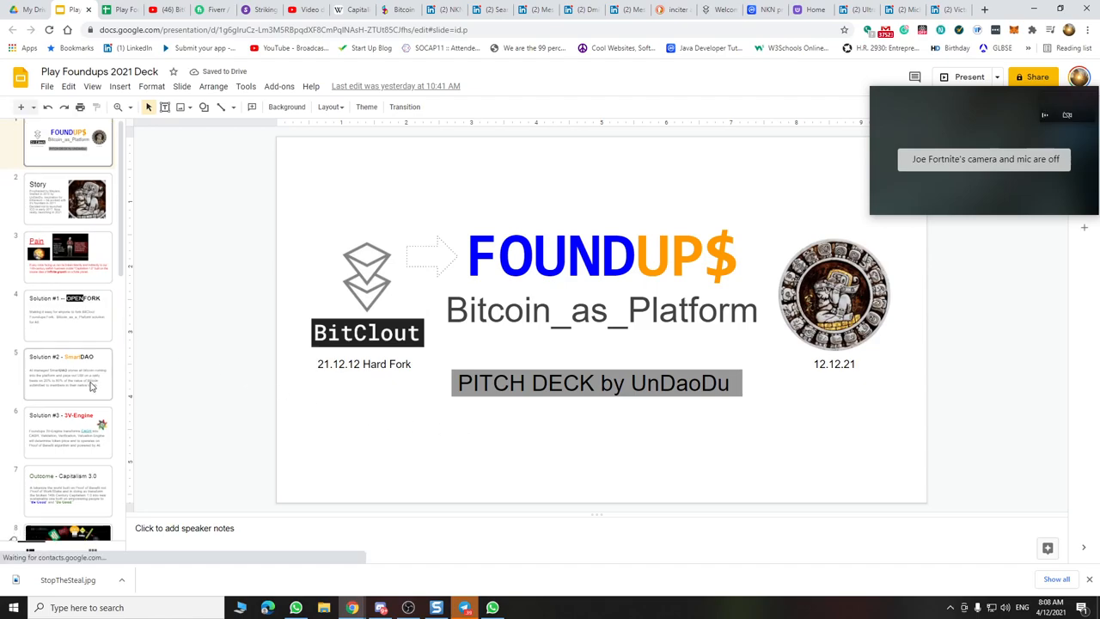
Scroll the filmstrip of the Play Foundups 2021 Deck below the FOUNDUP$ title slide.
scroll(down, 3)
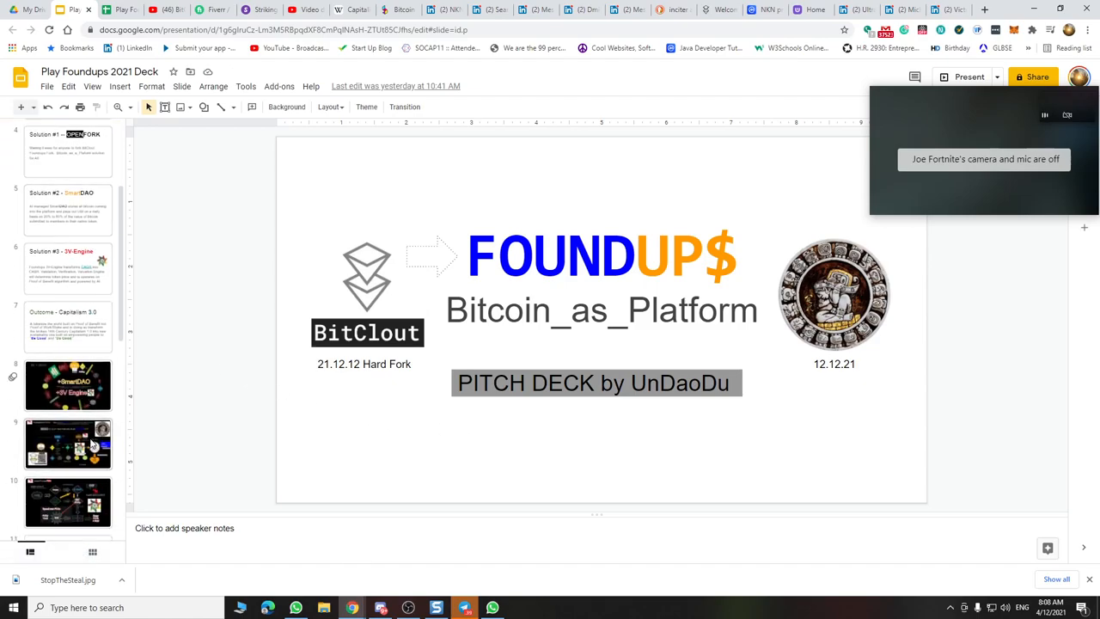
click(67, 441)
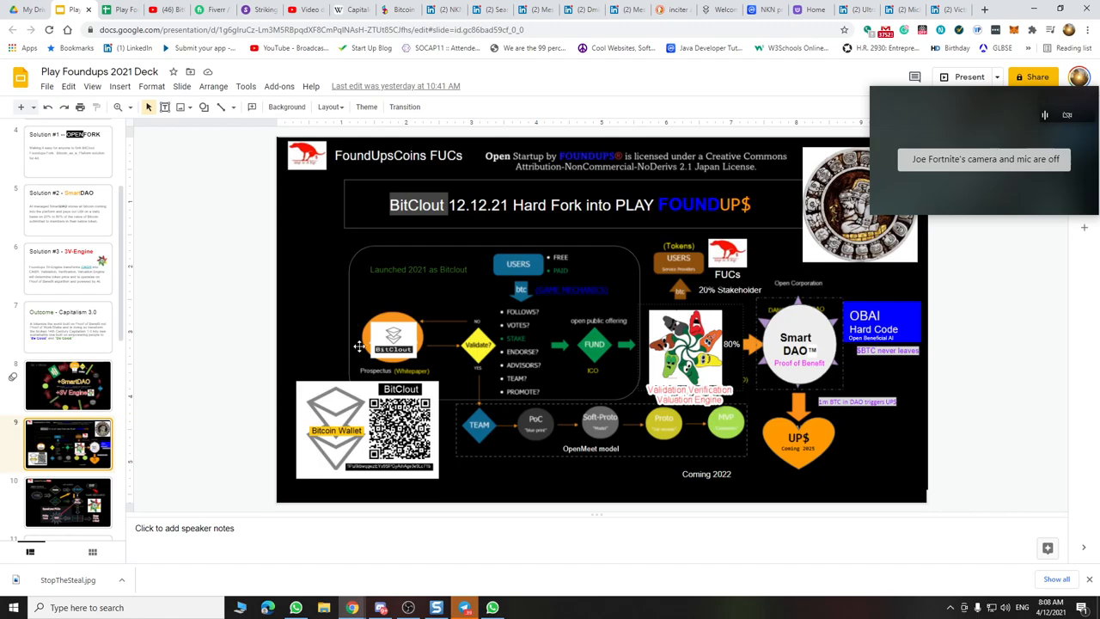
mouse_move(378, 297)
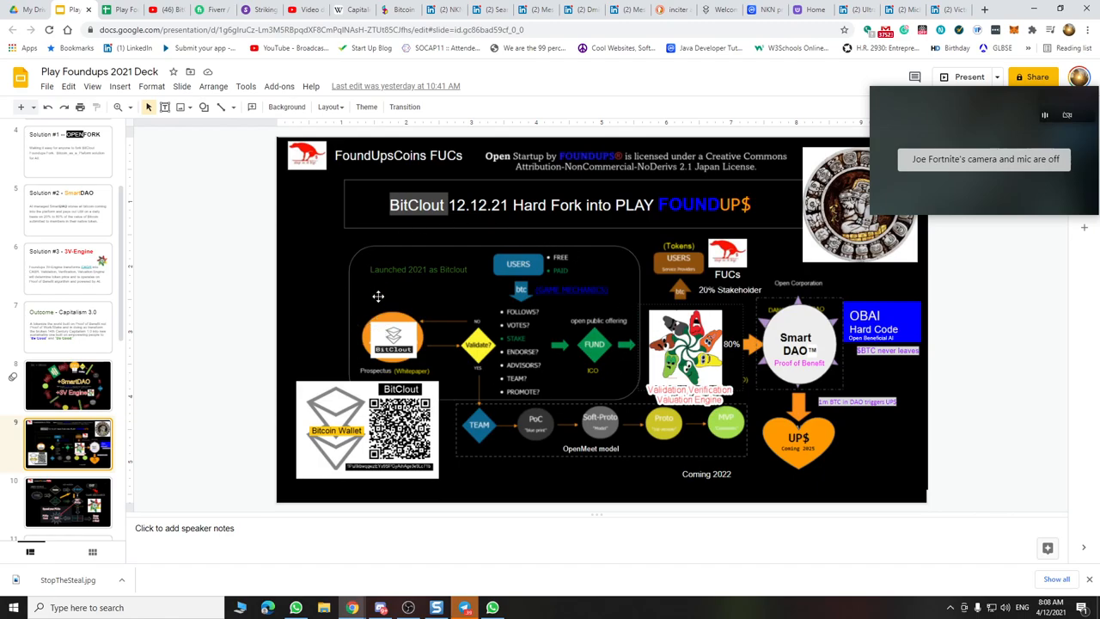
mouse_move(401, 334)
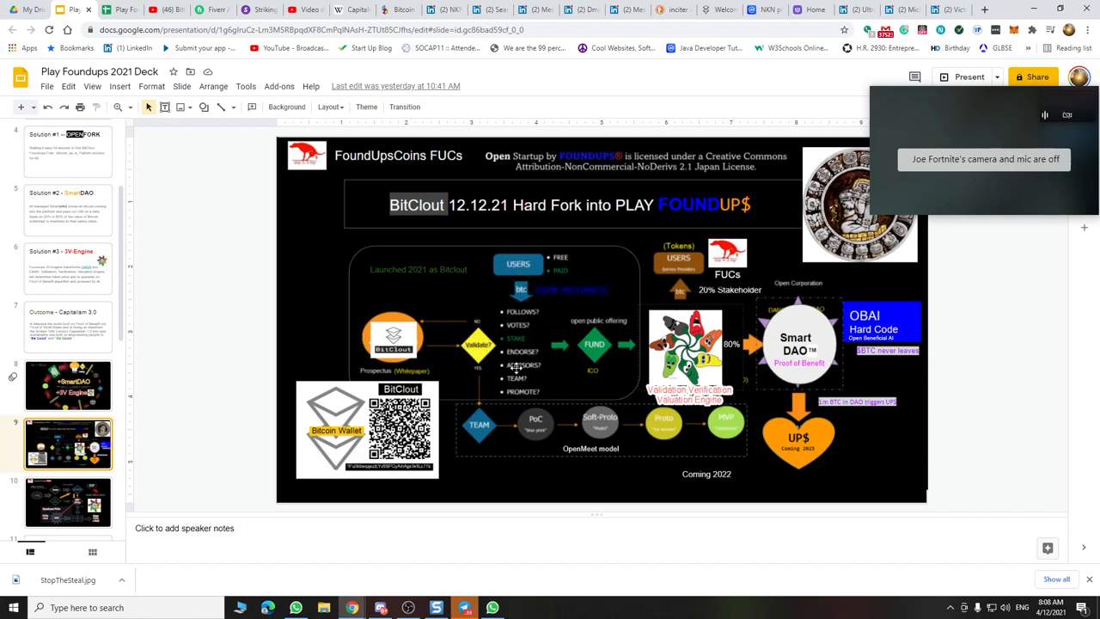
mouse_move(527, 320)
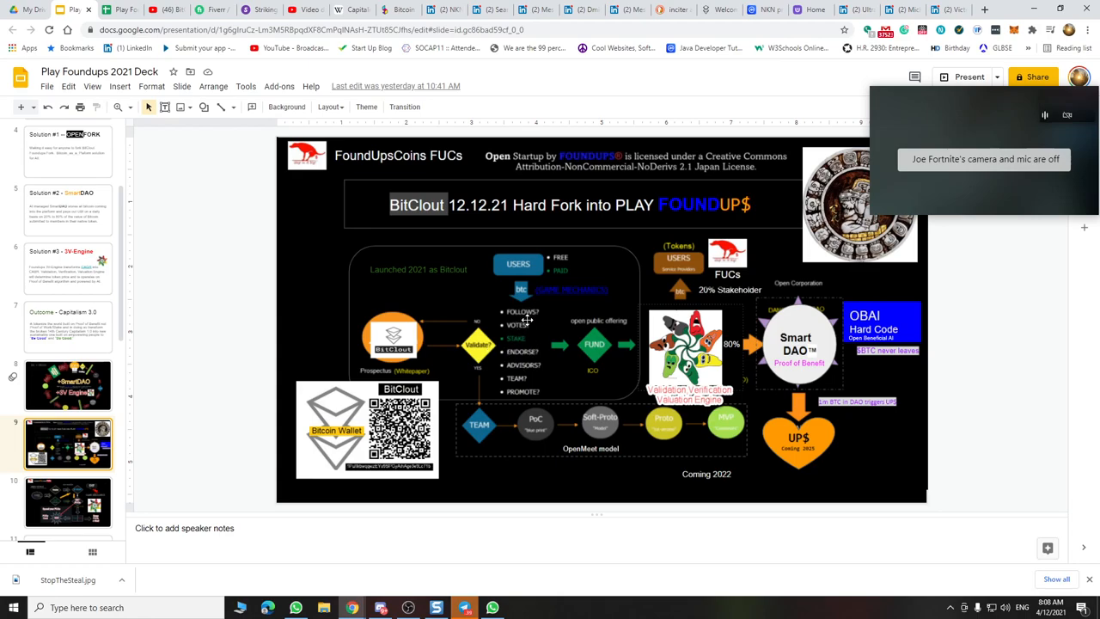
mouse_move(516, 325)
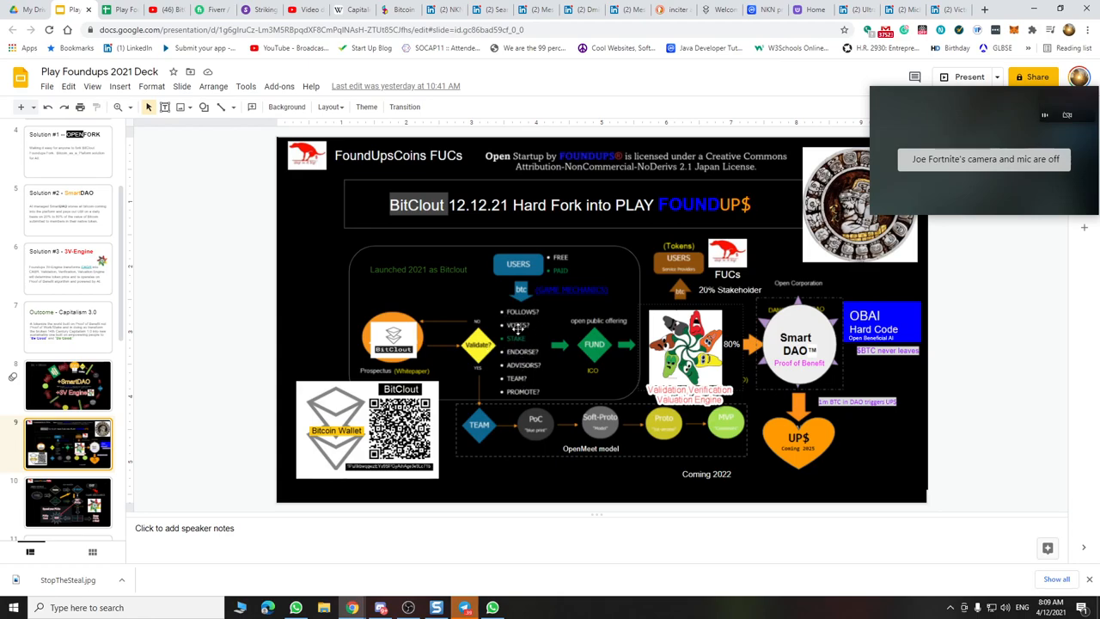
mouse_move(546, 398)
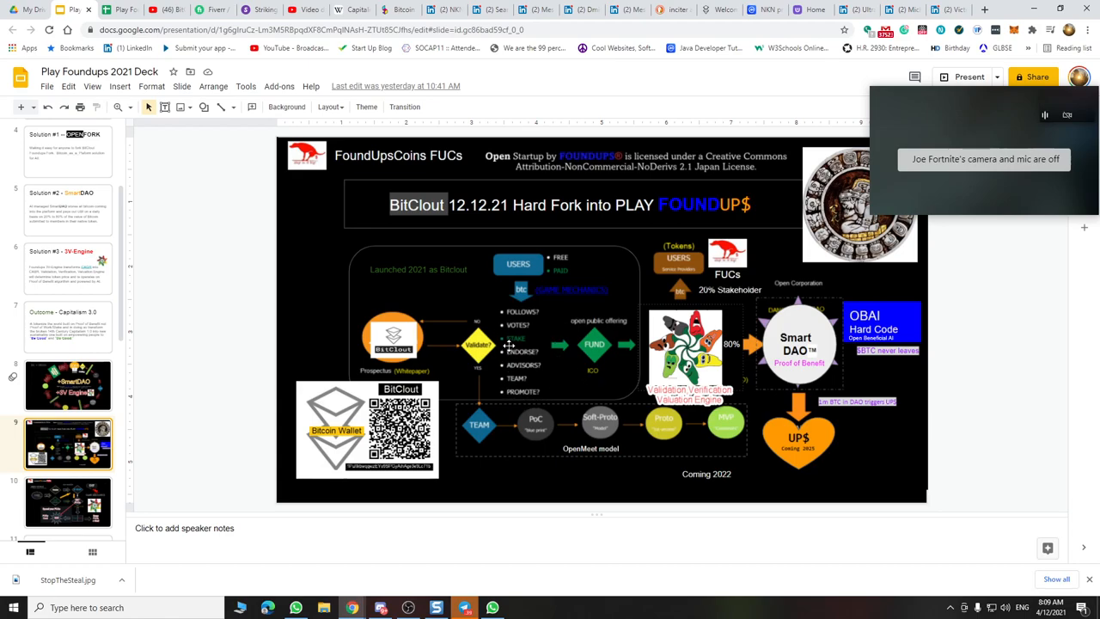
mouse_move(525, 397)
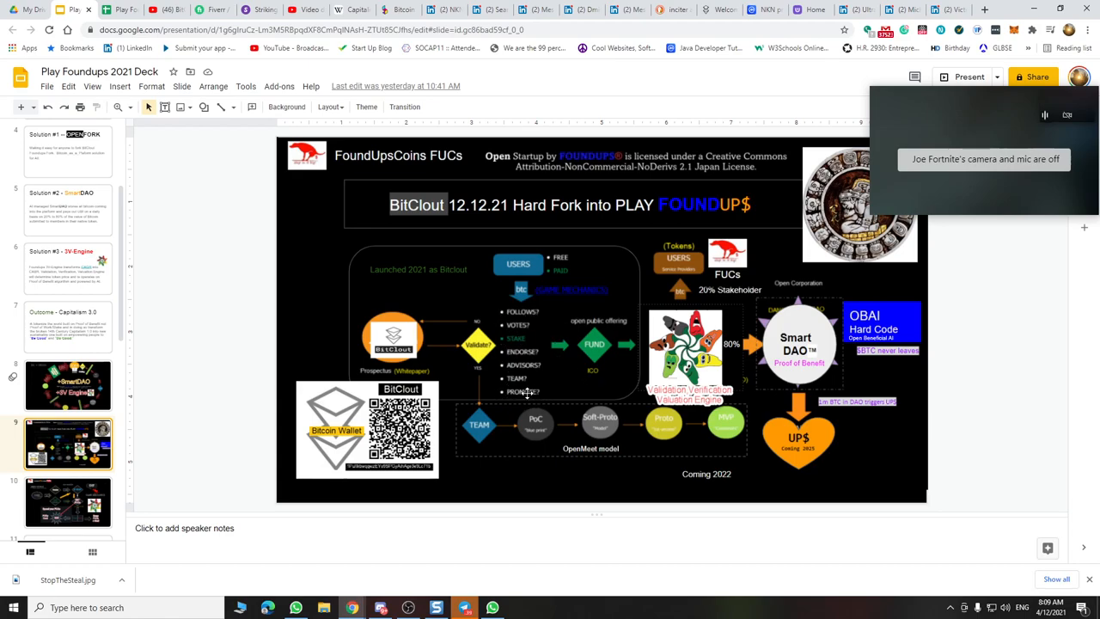
mouse_move(582, 320)
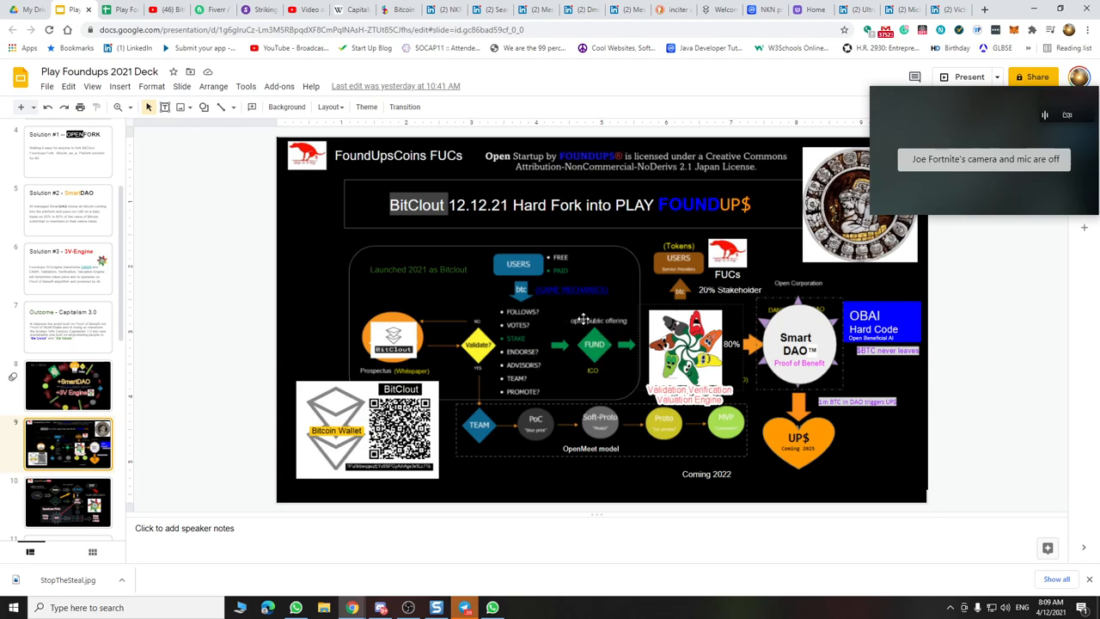
mouse_move(613, 367)
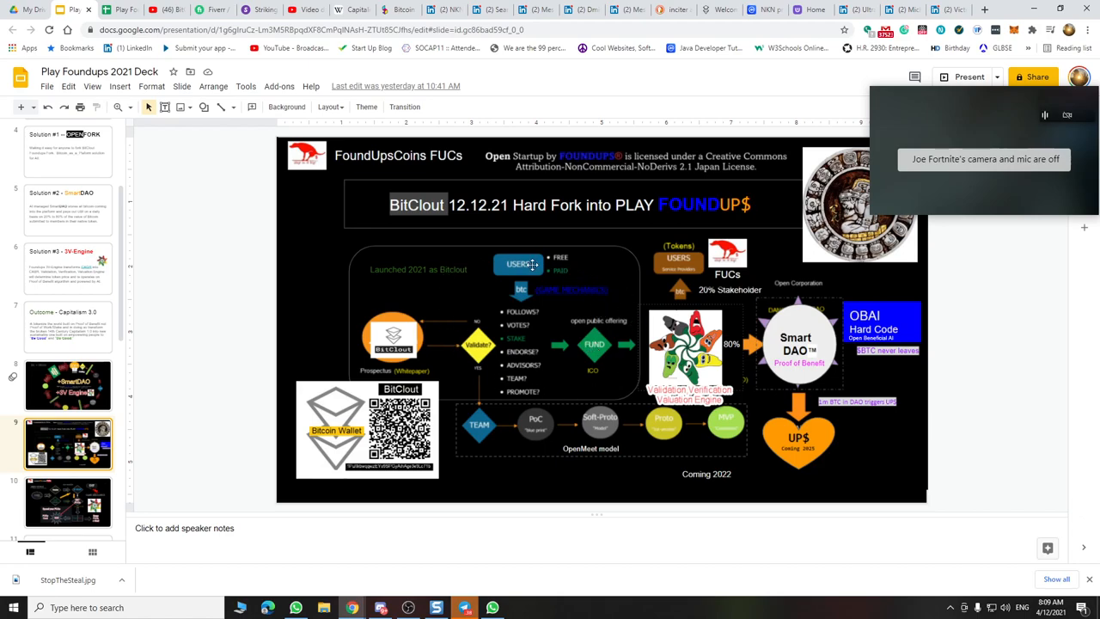
mouse_move(491, 389)
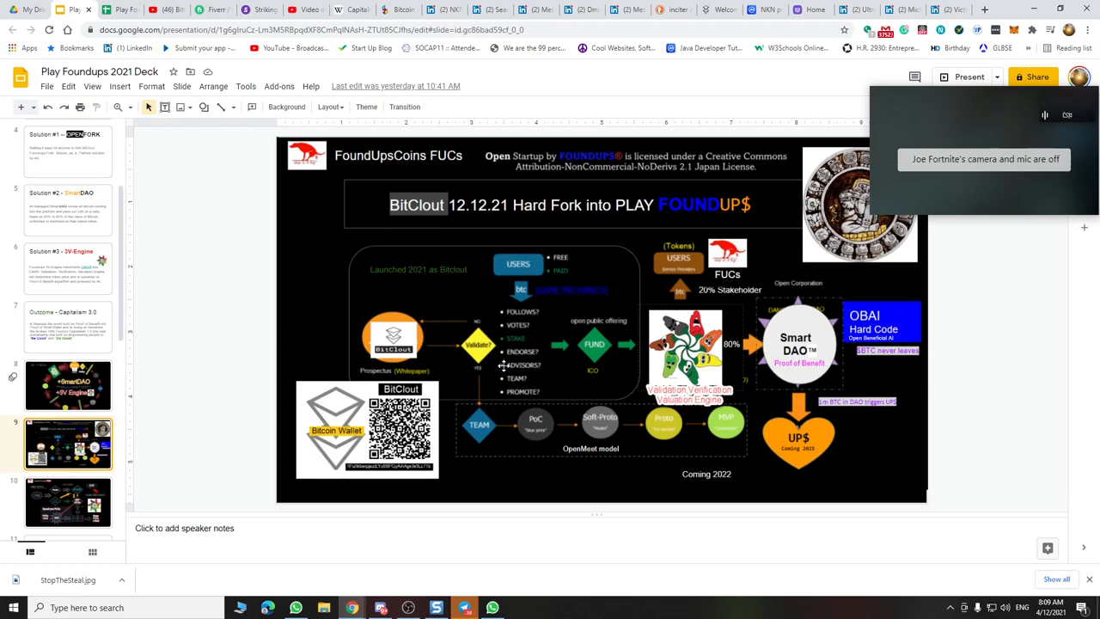
mouse_move(502, 368)
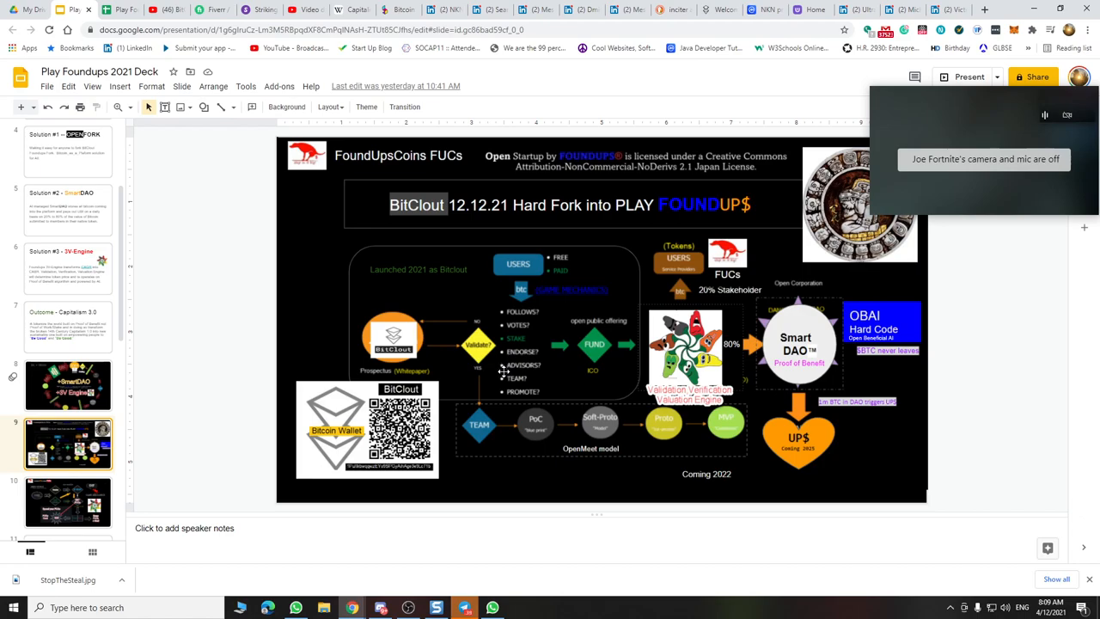
mouse_move(508, 372)
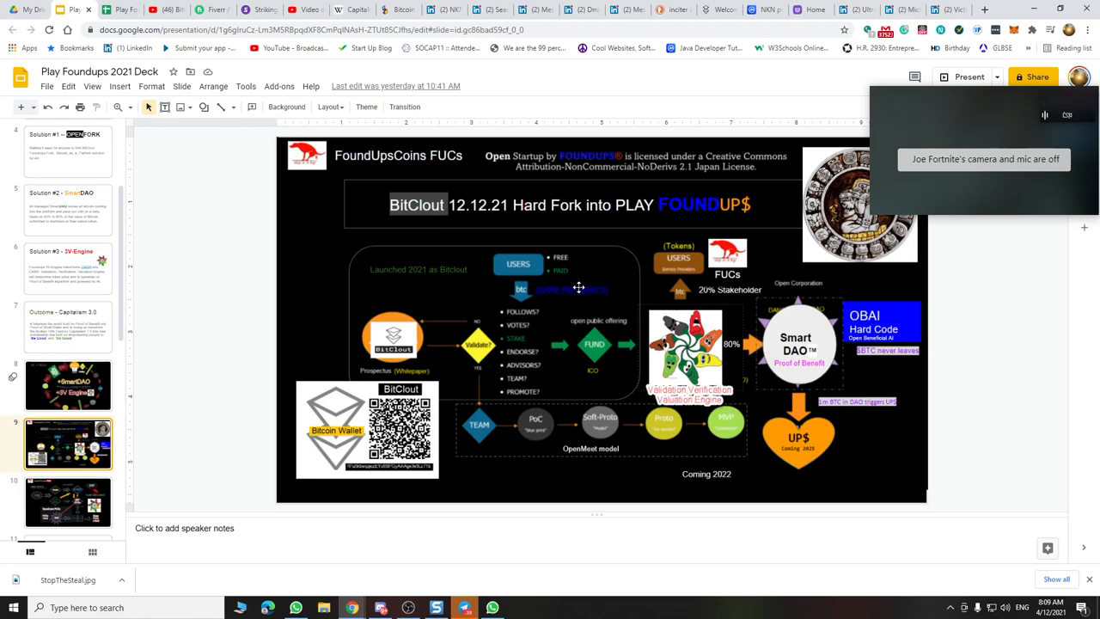
mouse_move(496, 328)
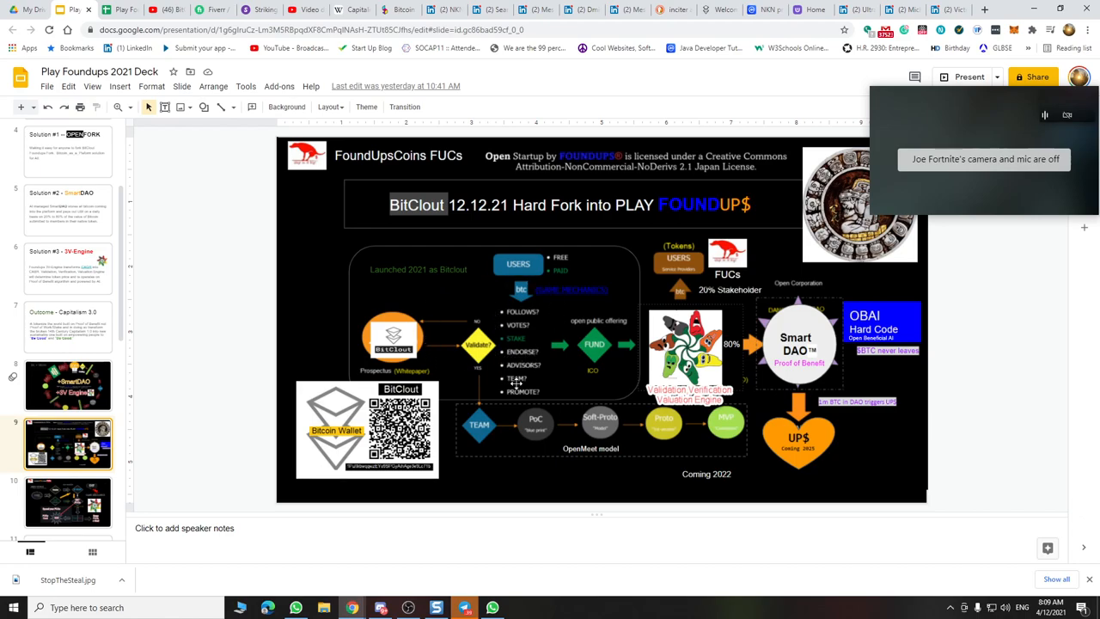
mouse_move(595, 361)
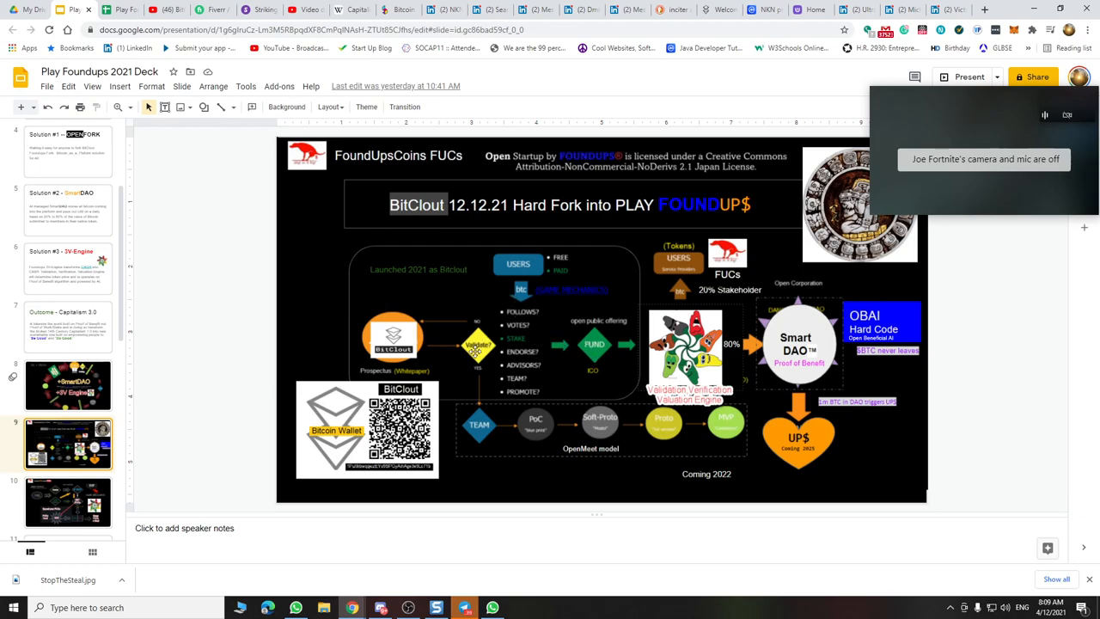
mouse_move(535, 348)
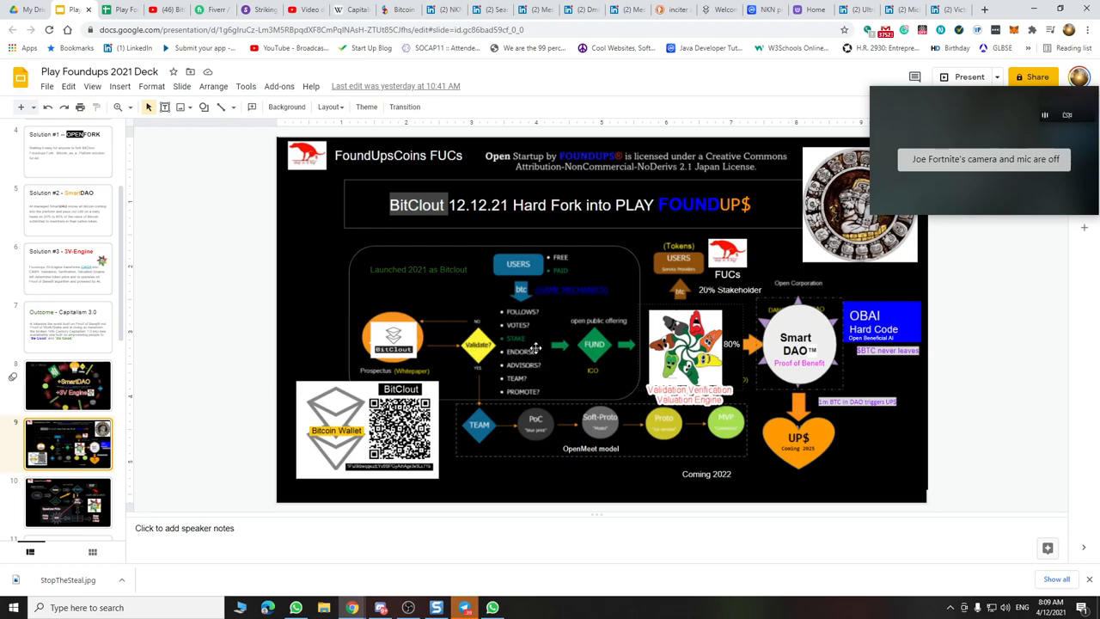
mouse_move(449, 349)
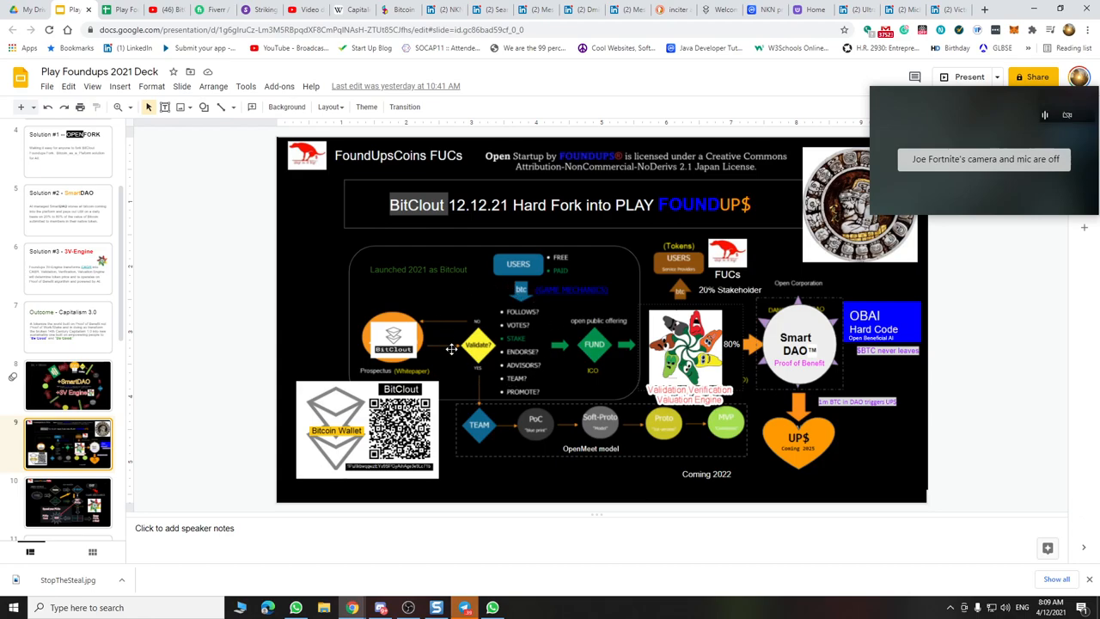
mouse_move(533, 318)
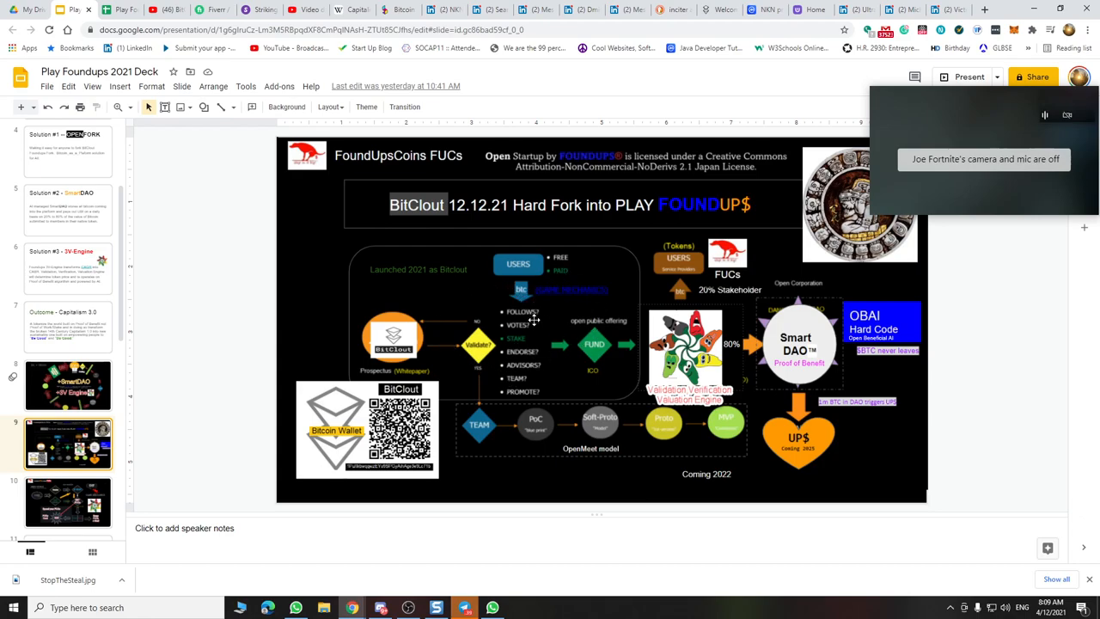
mouse_move(505, 318)
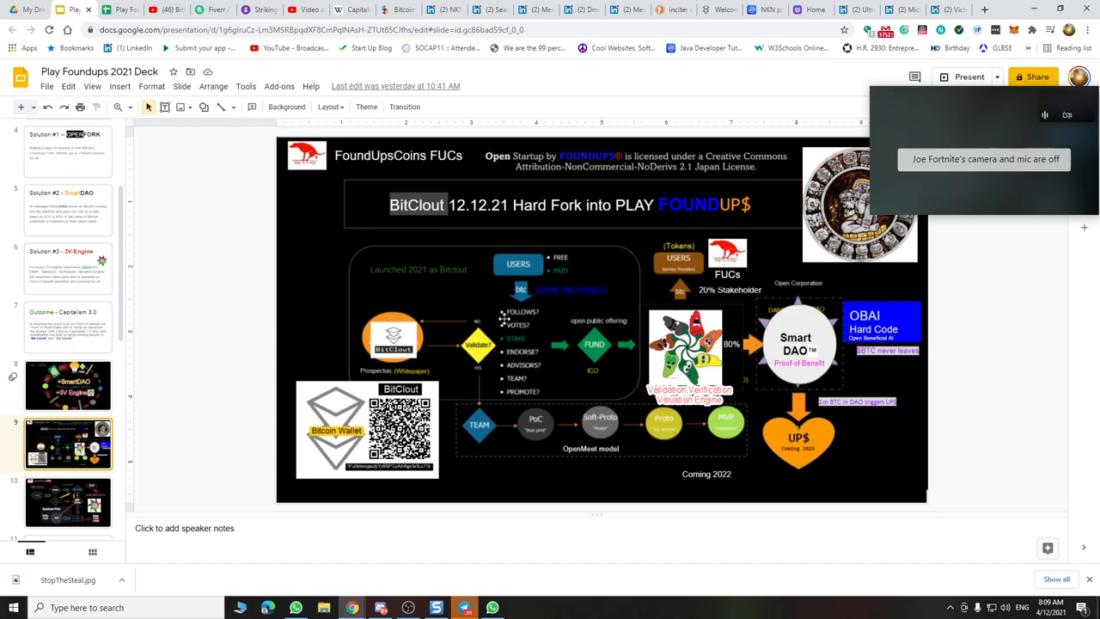
mouse_move(772, 353)
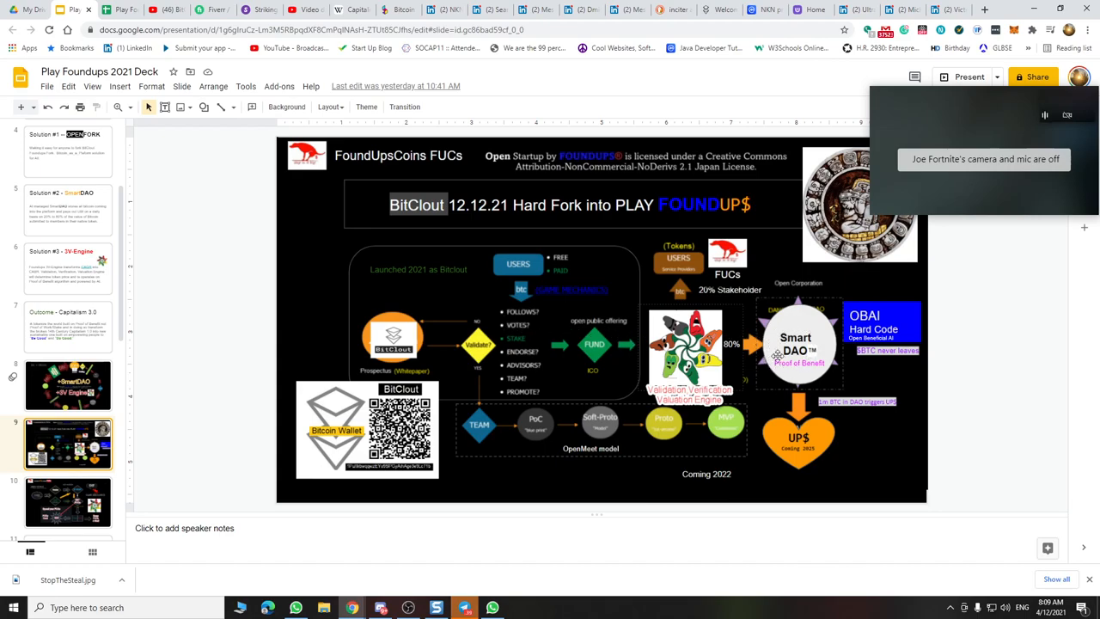
mouse_move(784, 337)
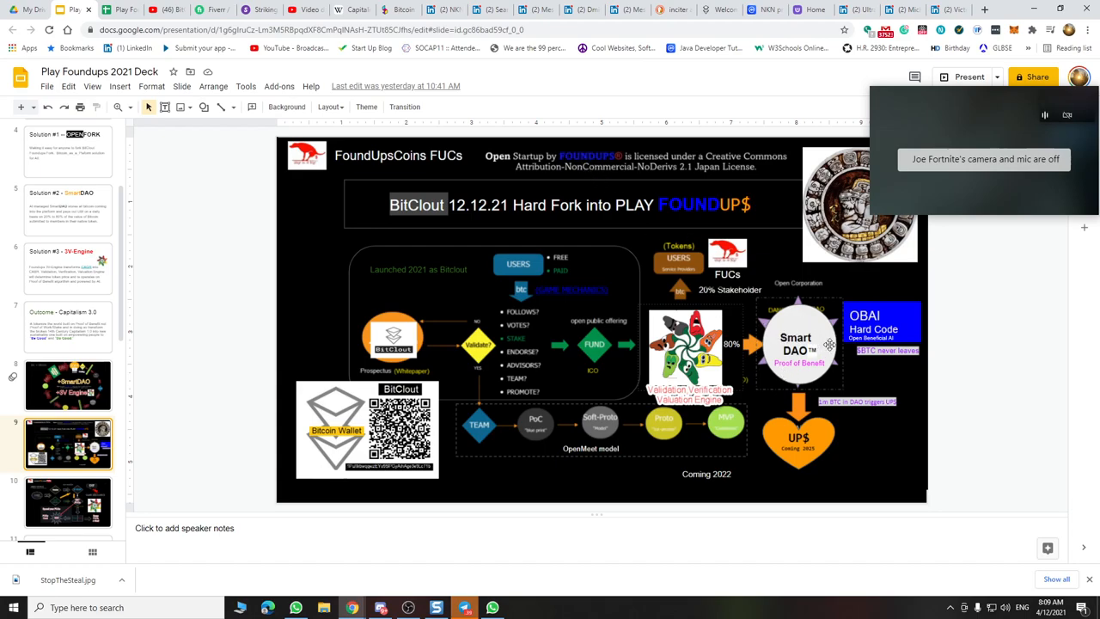
mouse_move(783, 319)
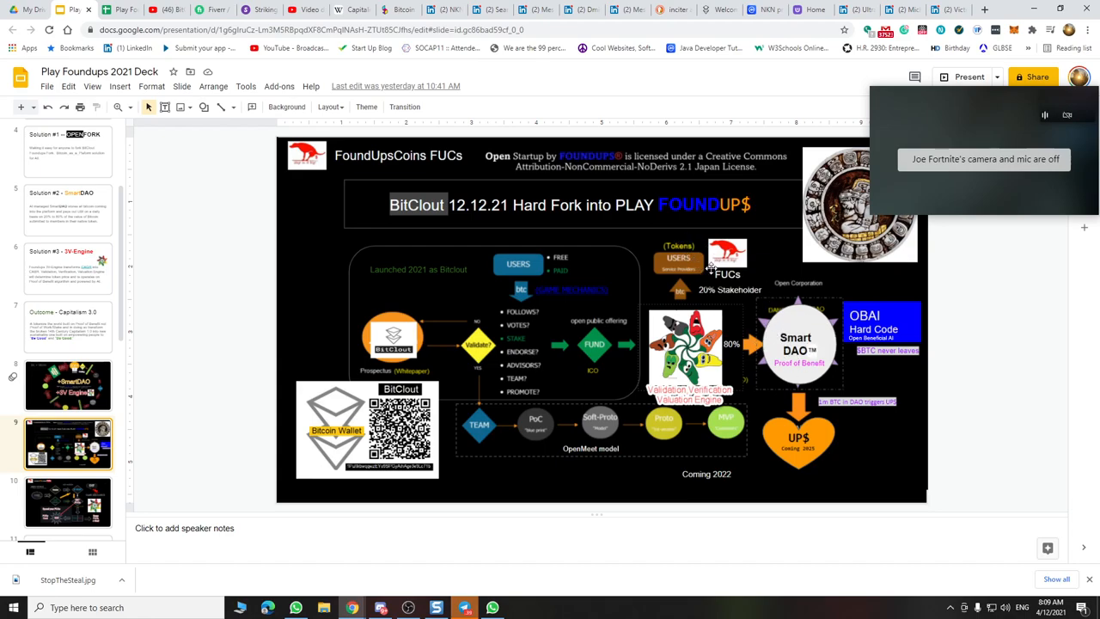
mouse_move(711, 295)
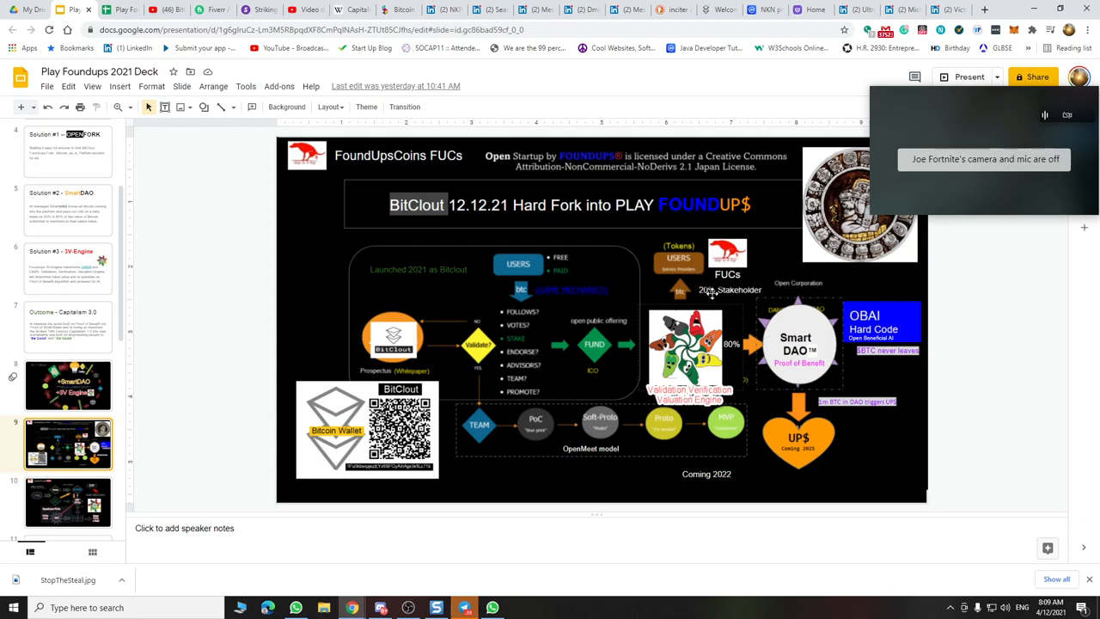
mouse_move(725, 306)
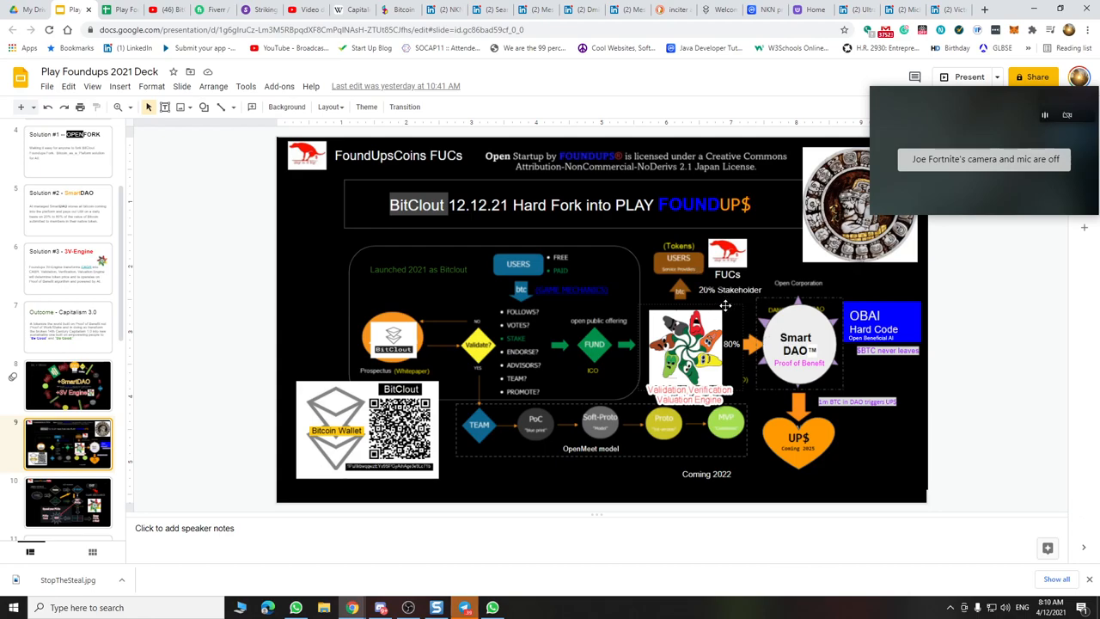
mouse_move(786, 340)
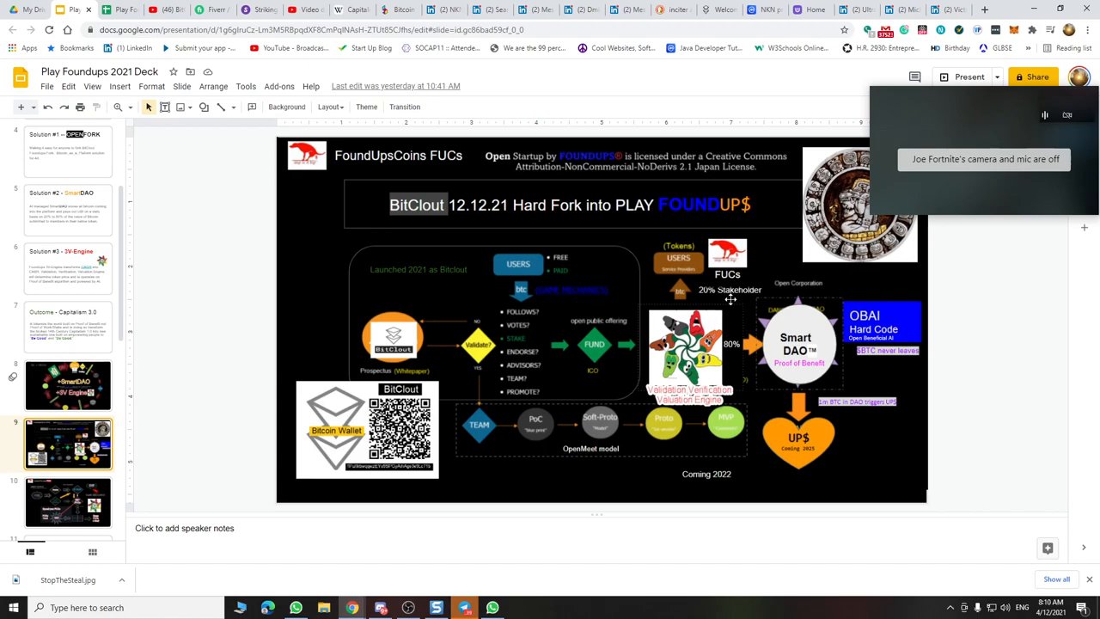
mouse_move(474, 353)
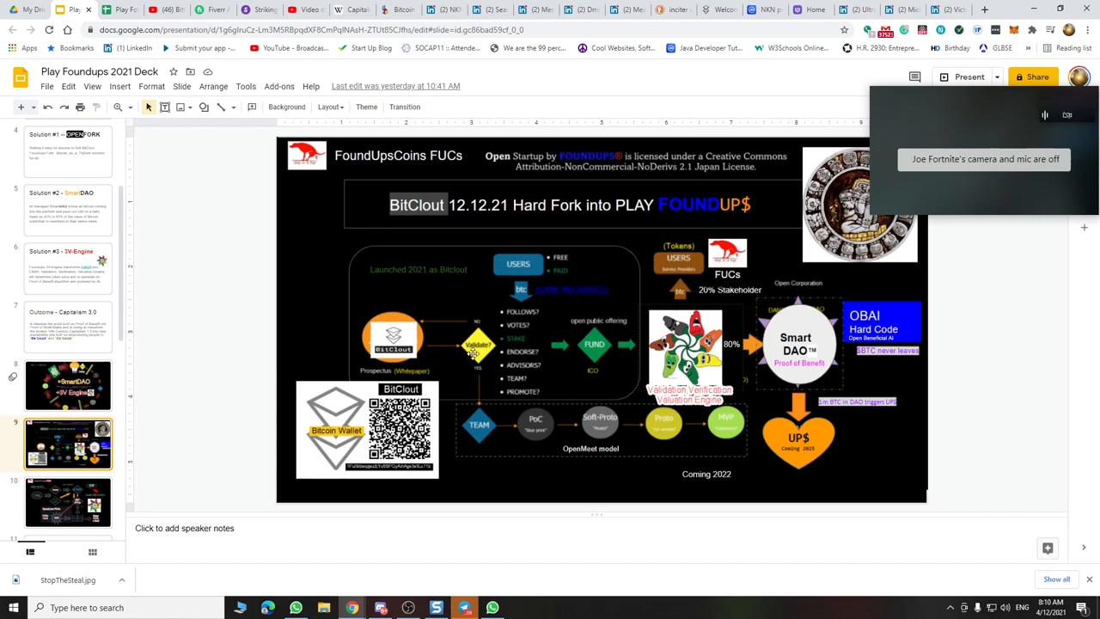
mouse_move(544, 240)
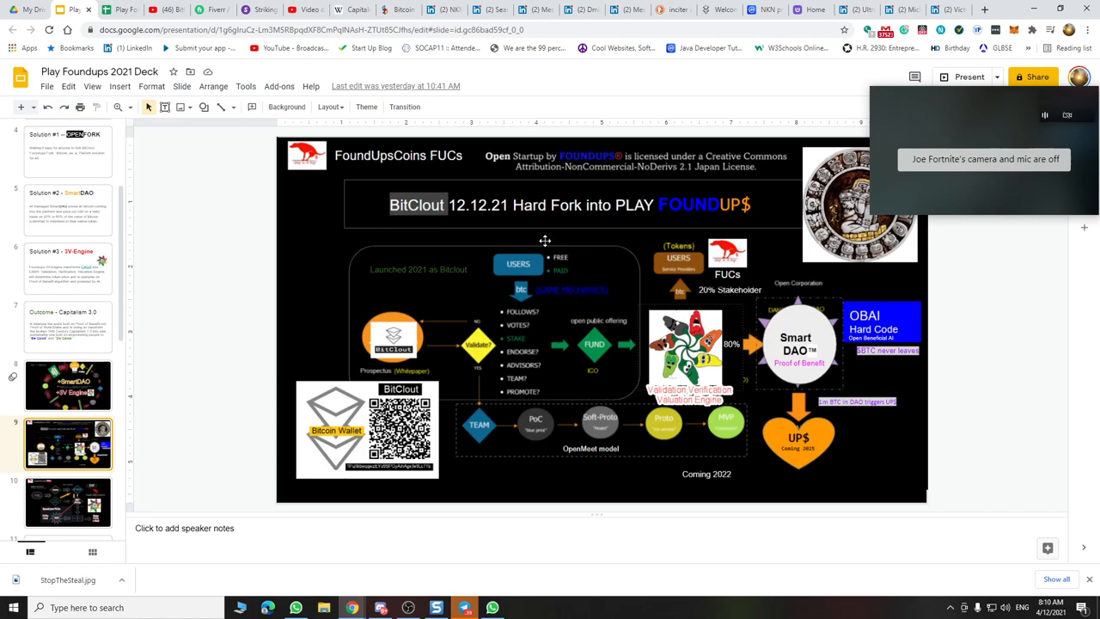
mouse_move(679, 348)
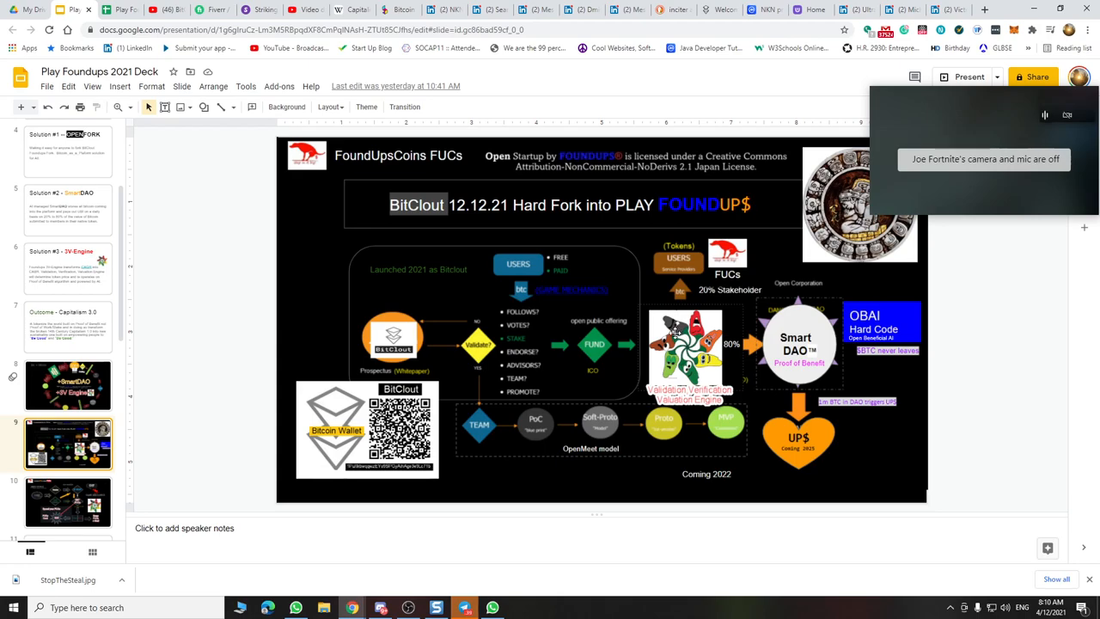
mouse_move(795, 346)
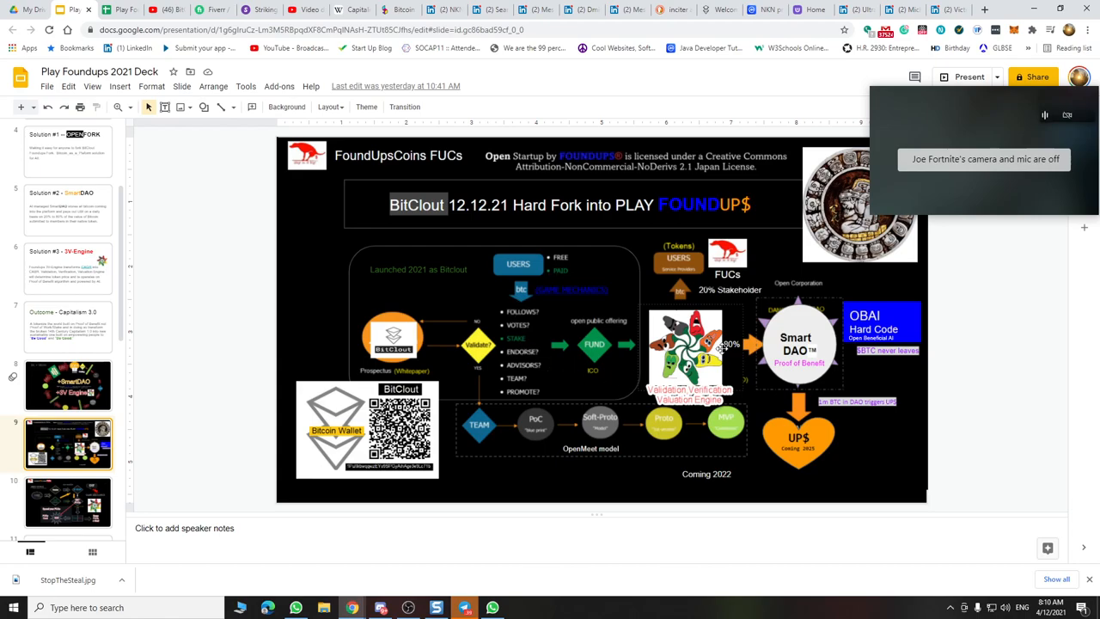
mouse_move(596, 346)
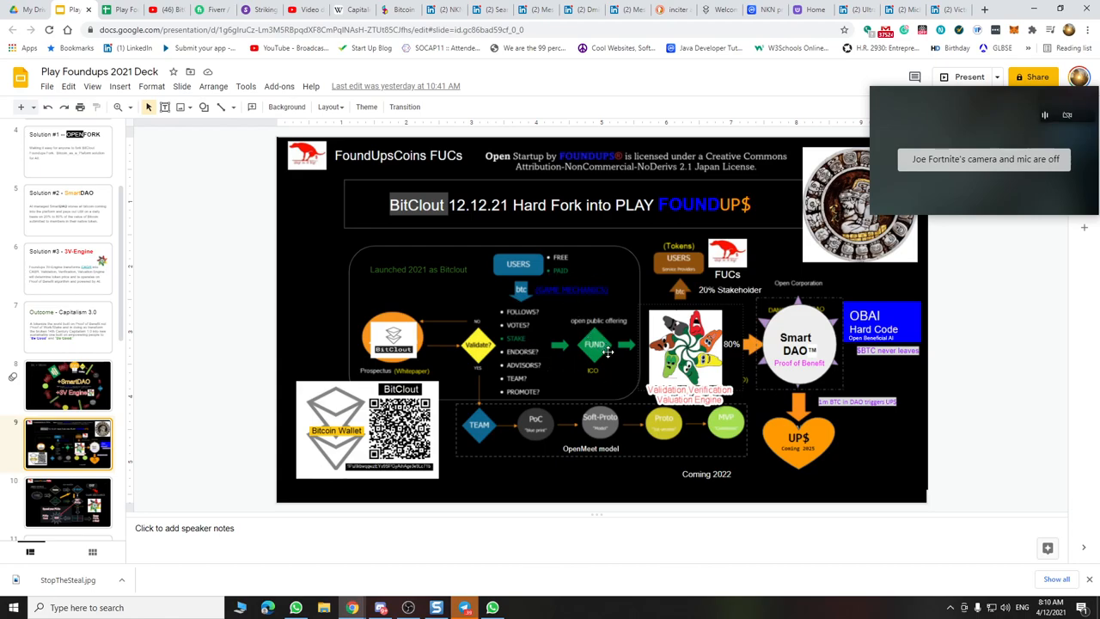
mouse_move(604, 283)
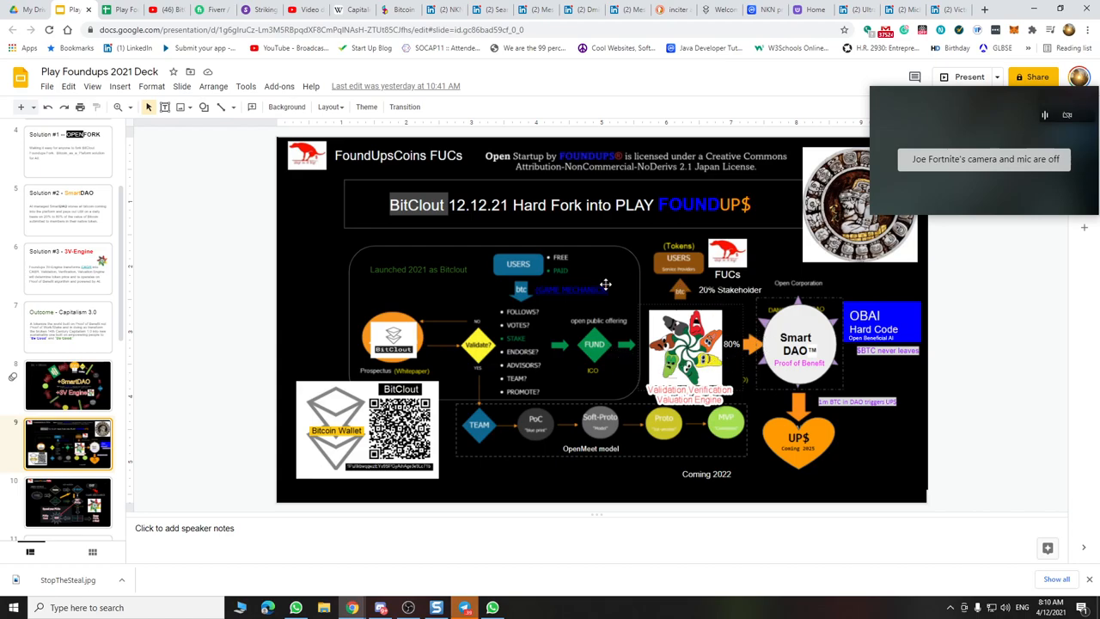
mouse_move(741, 333)
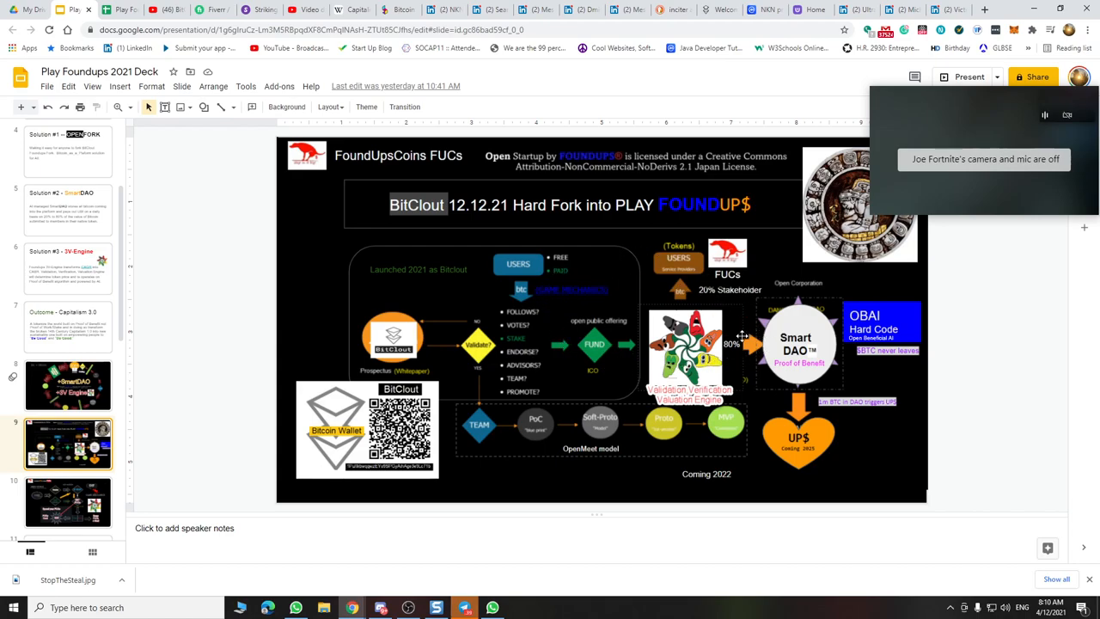
mouse_move(606, 269)
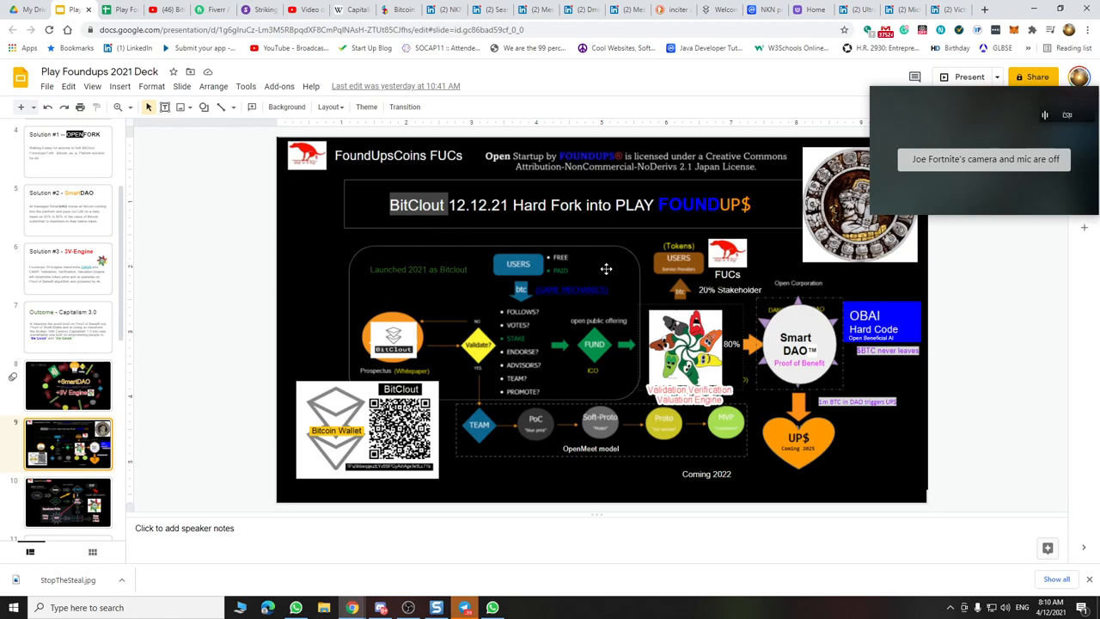
mouse_move(643, 368)
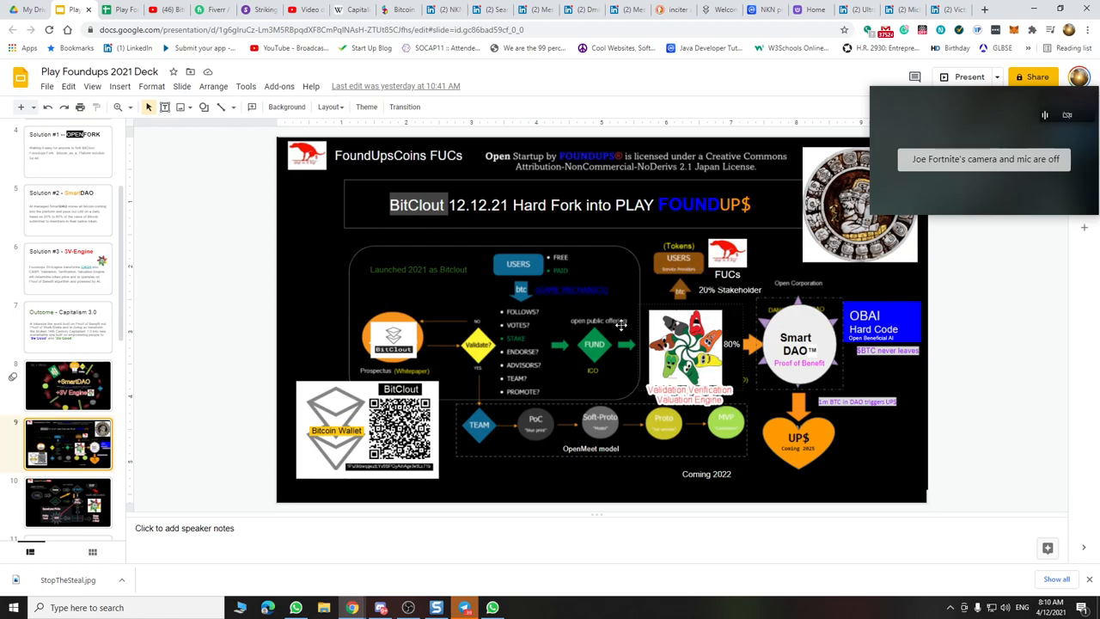
mouse_move(577, 377)
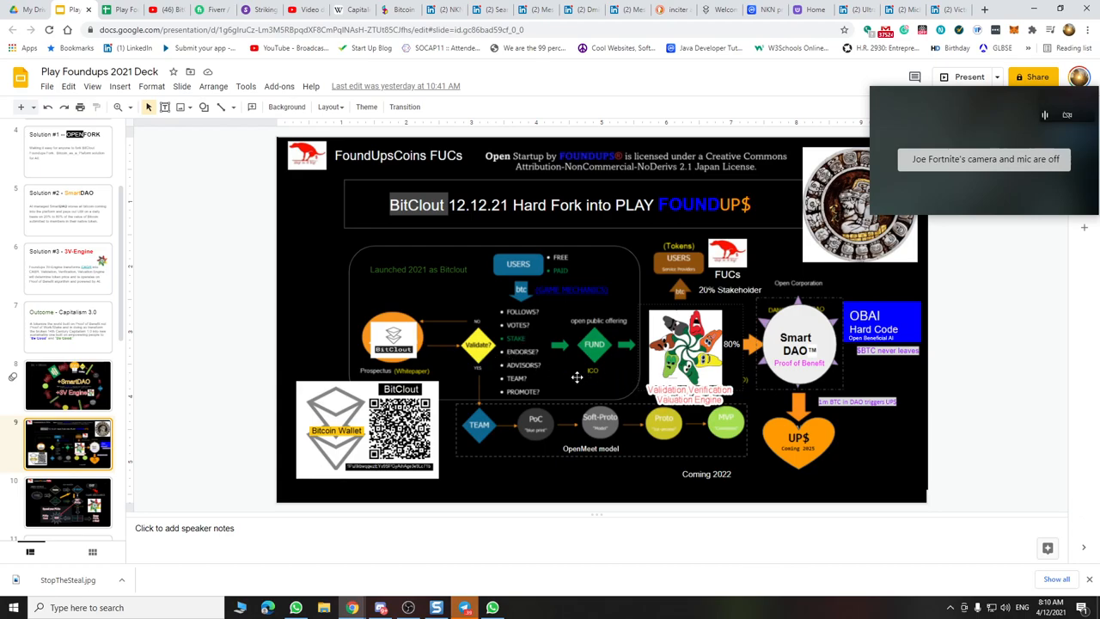
Show slide 4, Solution #1 -- OPENFORK, then switch over to Snagit Editor.
scroll(down, 3)
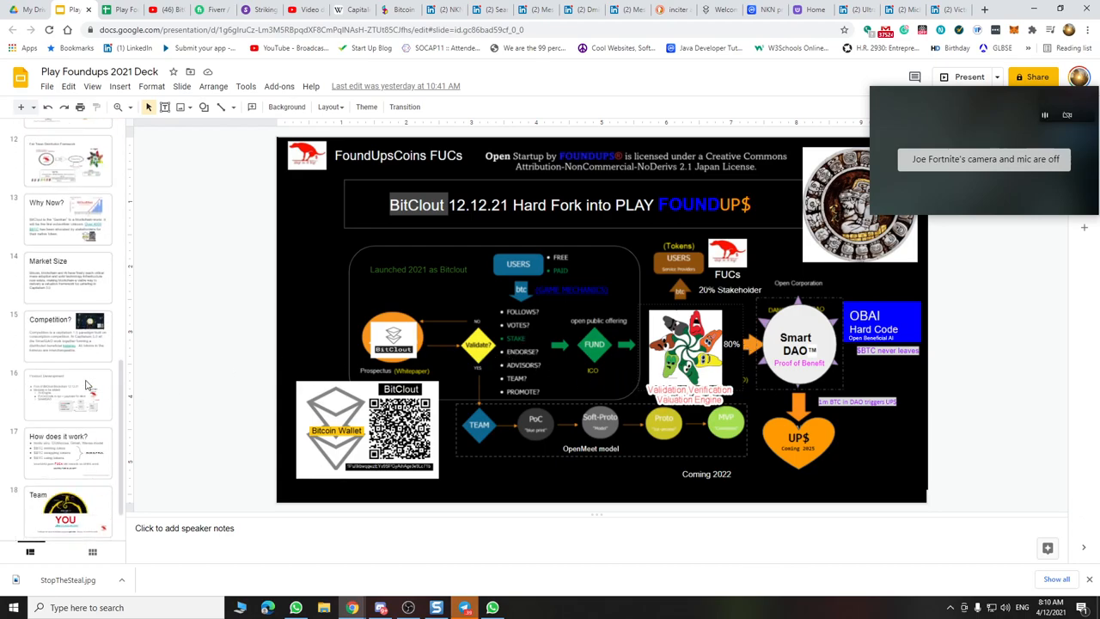
scroll(down, 3)
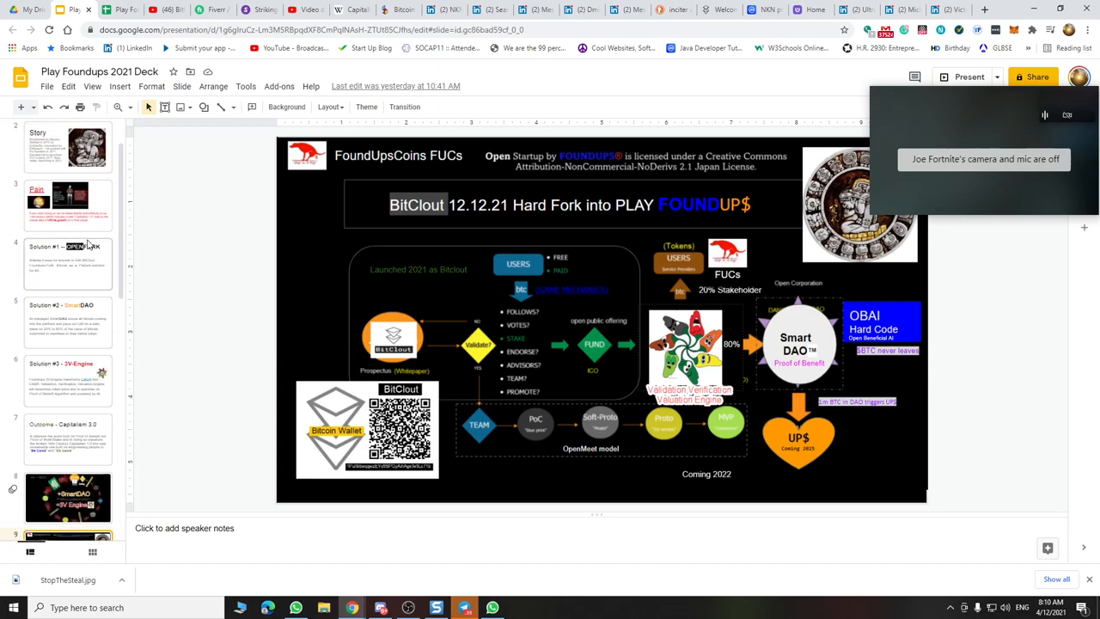
click(67, 264)
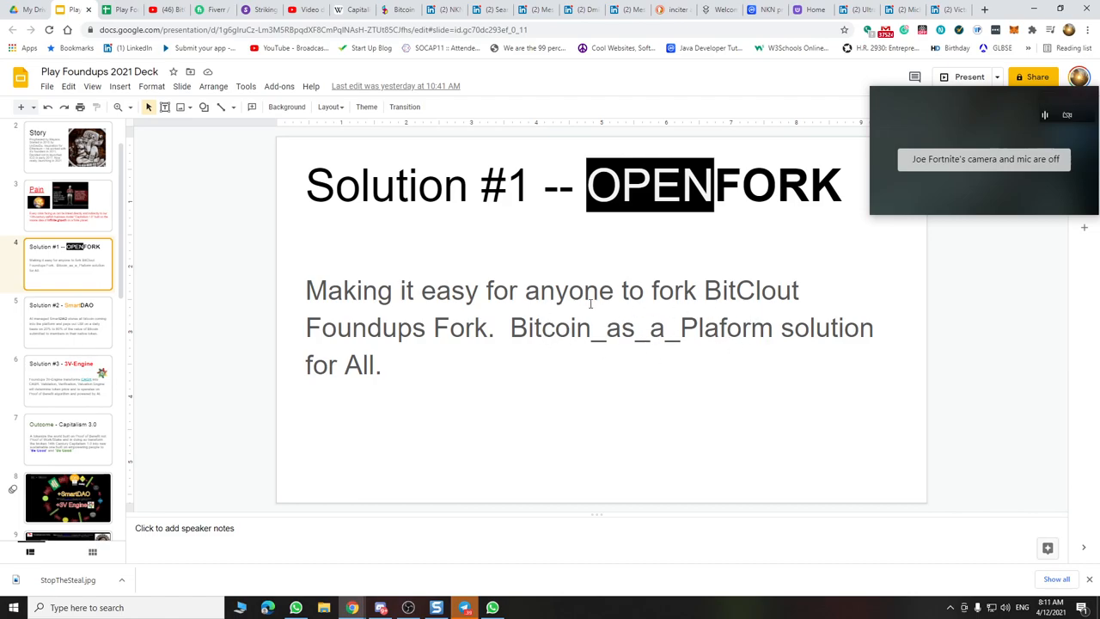
mouse_move(598, 348)
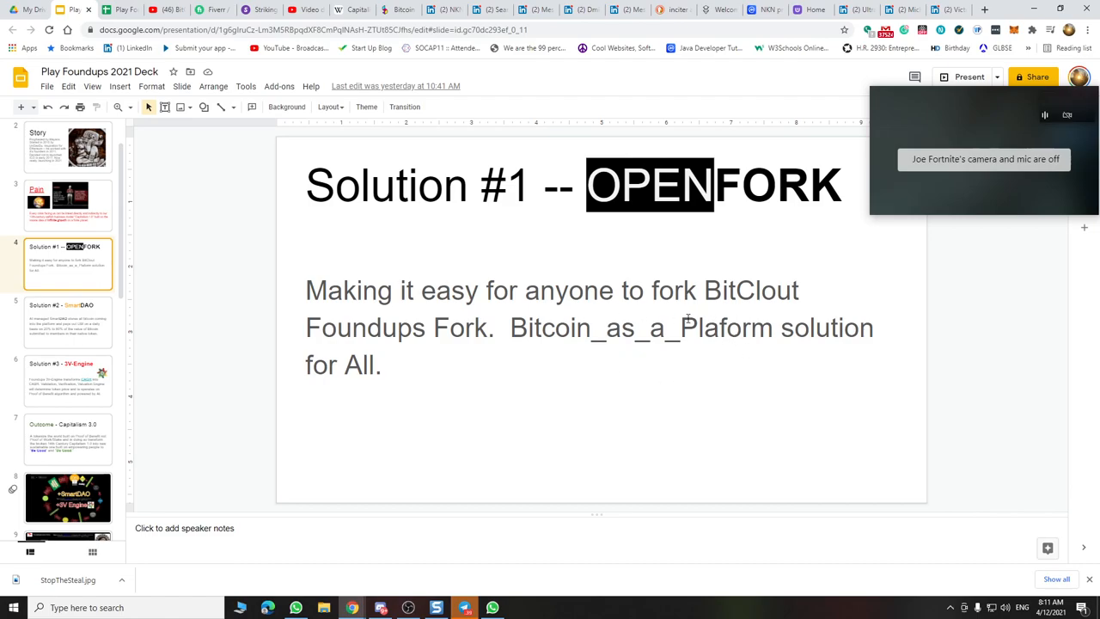
scroll(down, 3)
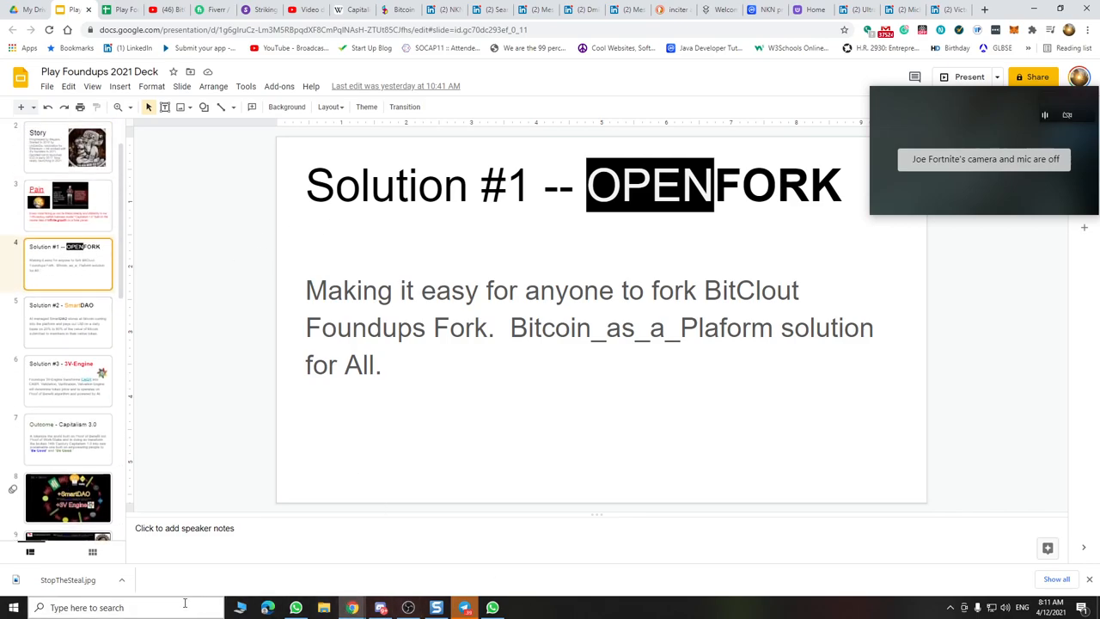
click(9, 605)
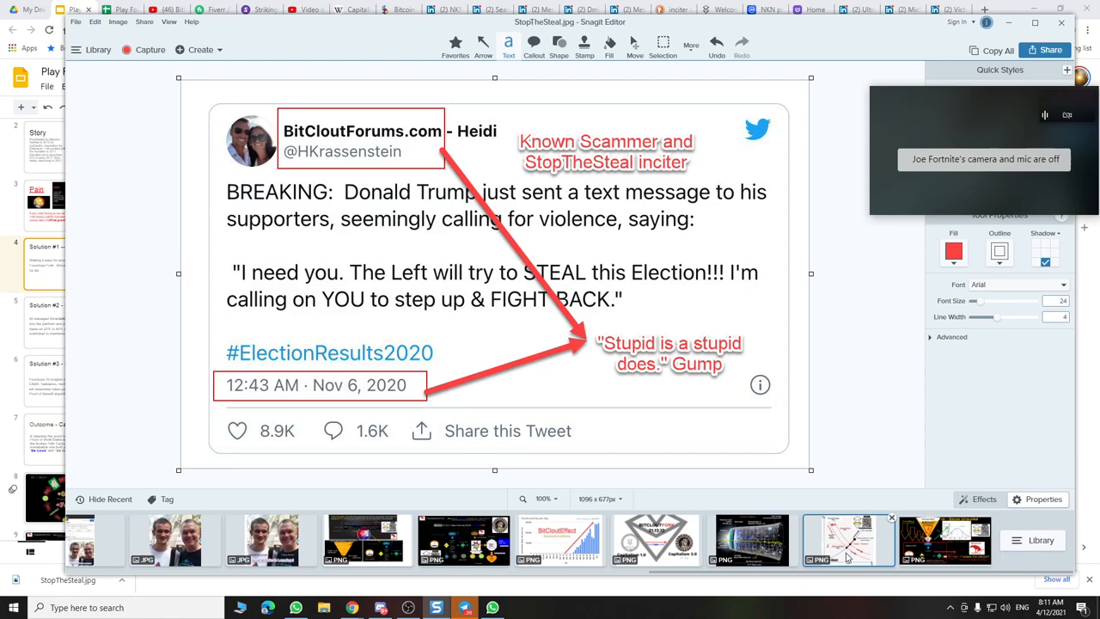
Display the StopTheSteal.jpg annotated tweet screenshot from the Recent tray.
click(945, 539)
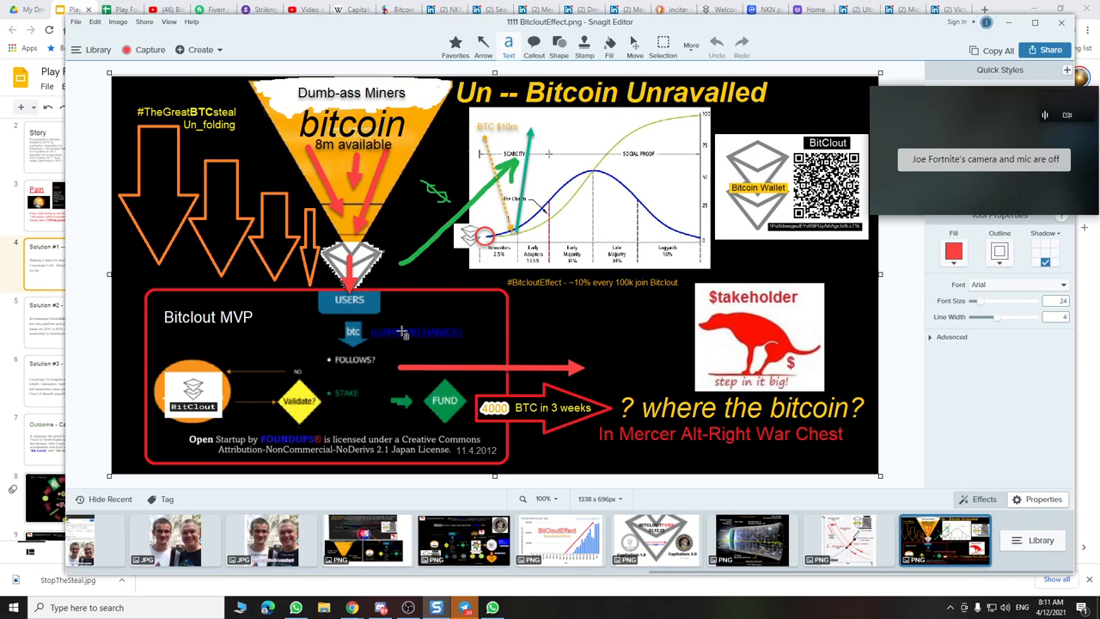
mouse_move(221, 391)
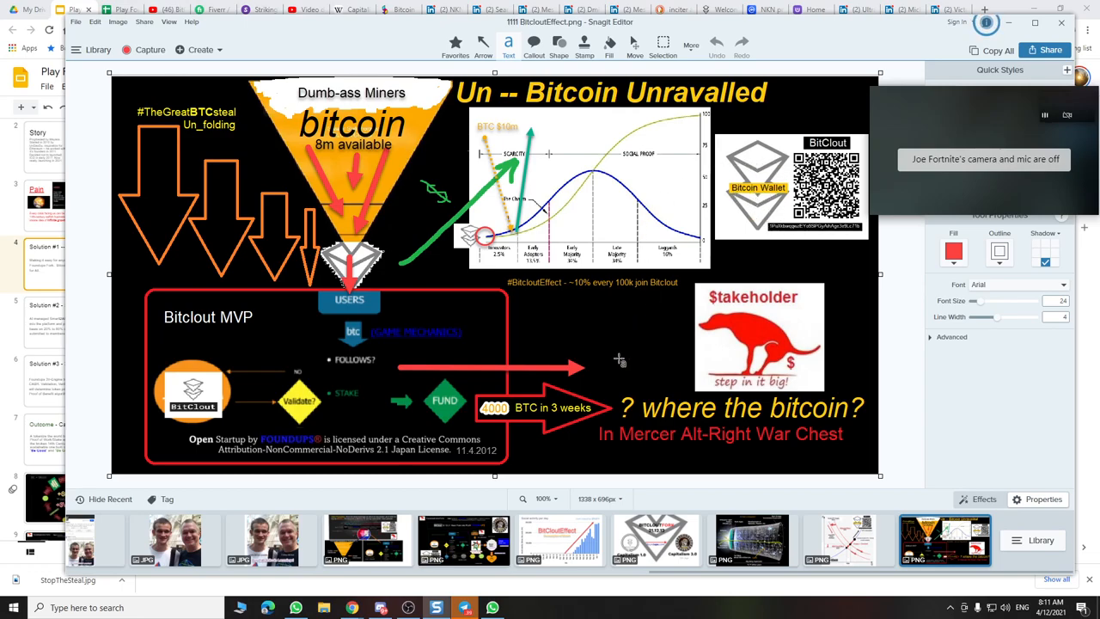
View the a1Foundups 121221.png hard fork diagram, then load The 5th Age.png from recent captures.
click(463, 540)
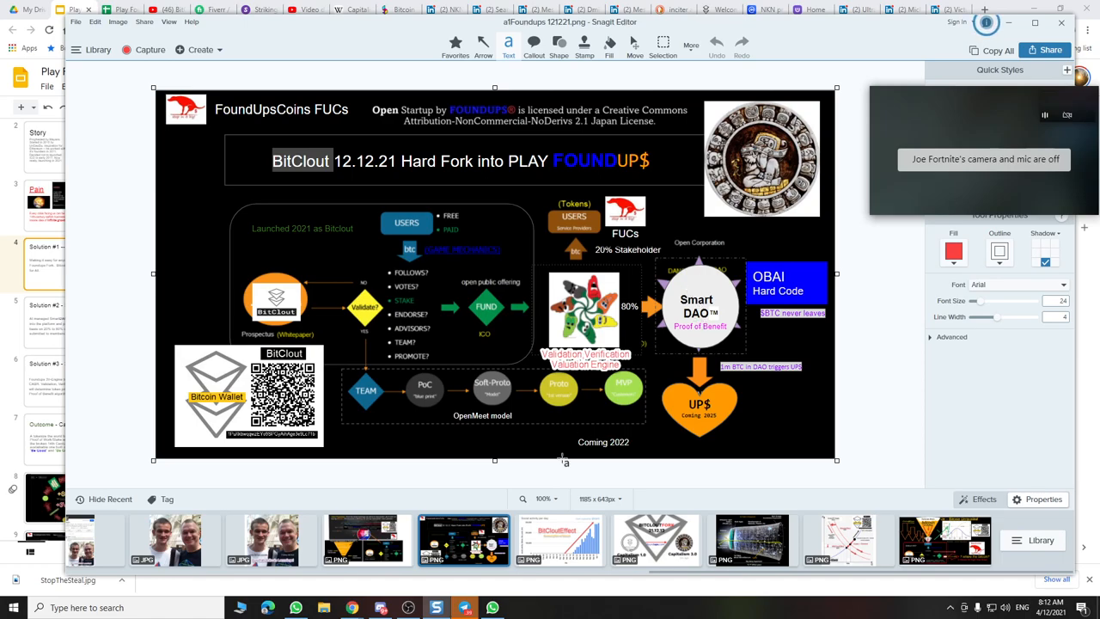
click(79, 22)
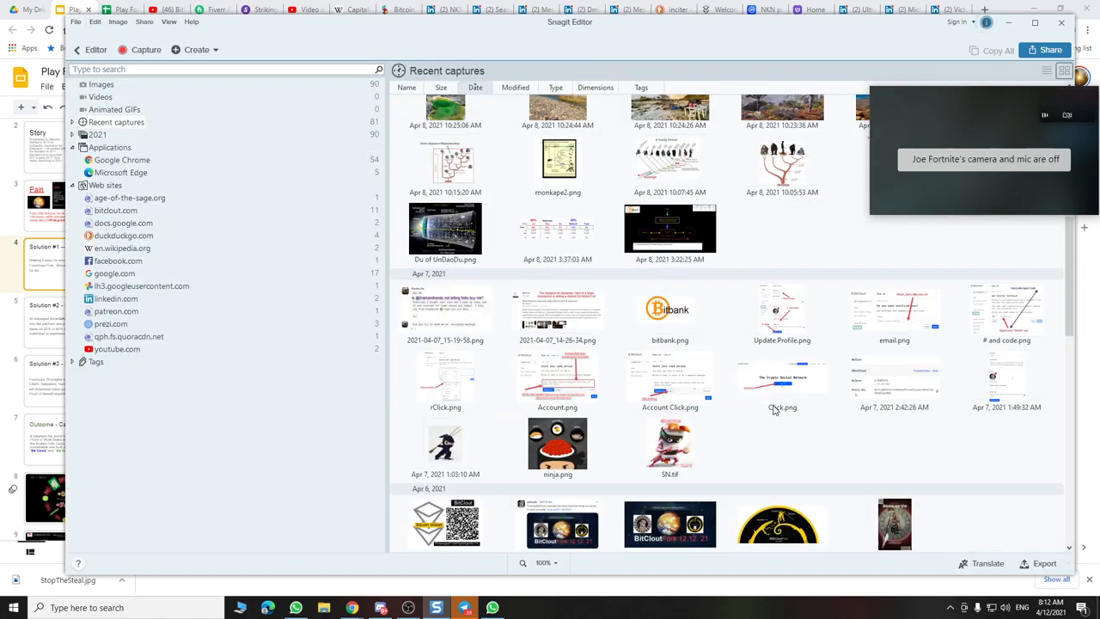
scroll(down, 3)
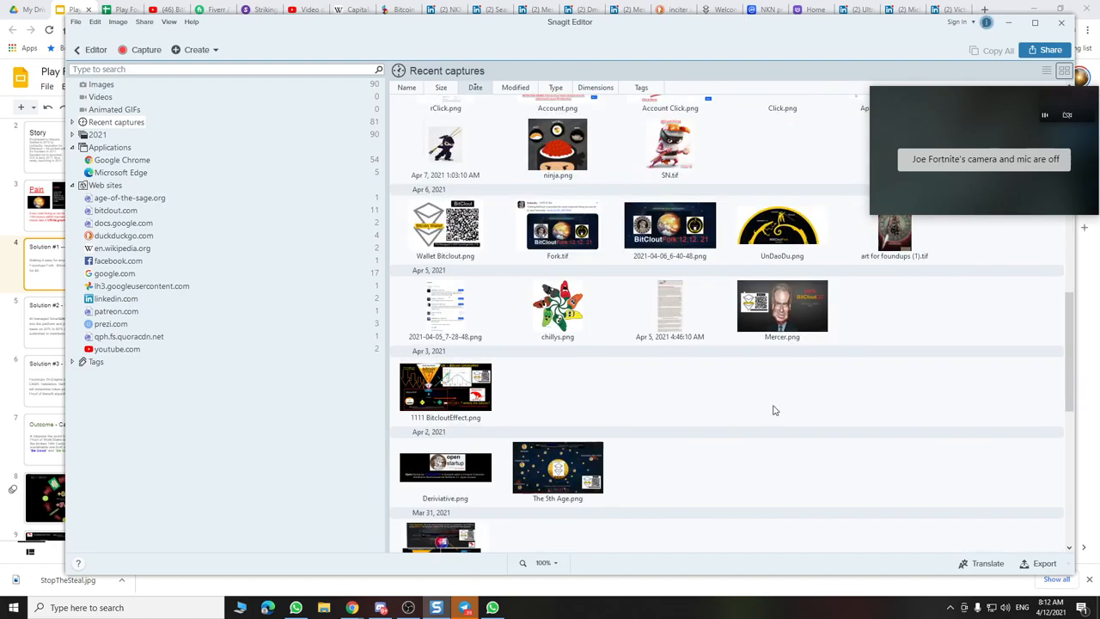
double_click(556, 467)
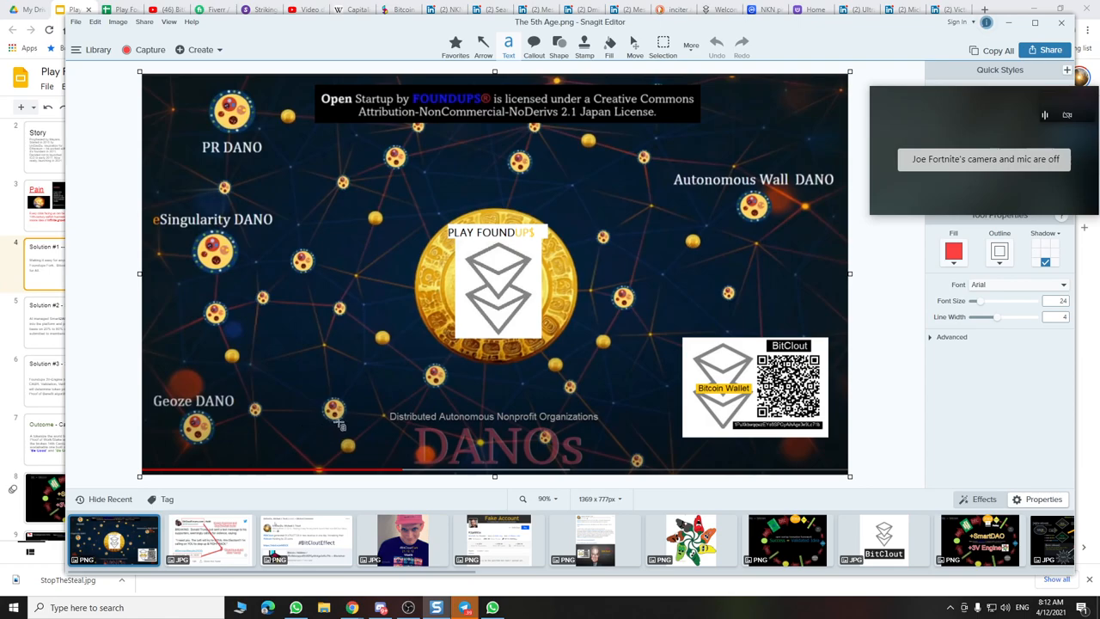
mouse_move(669, 313)
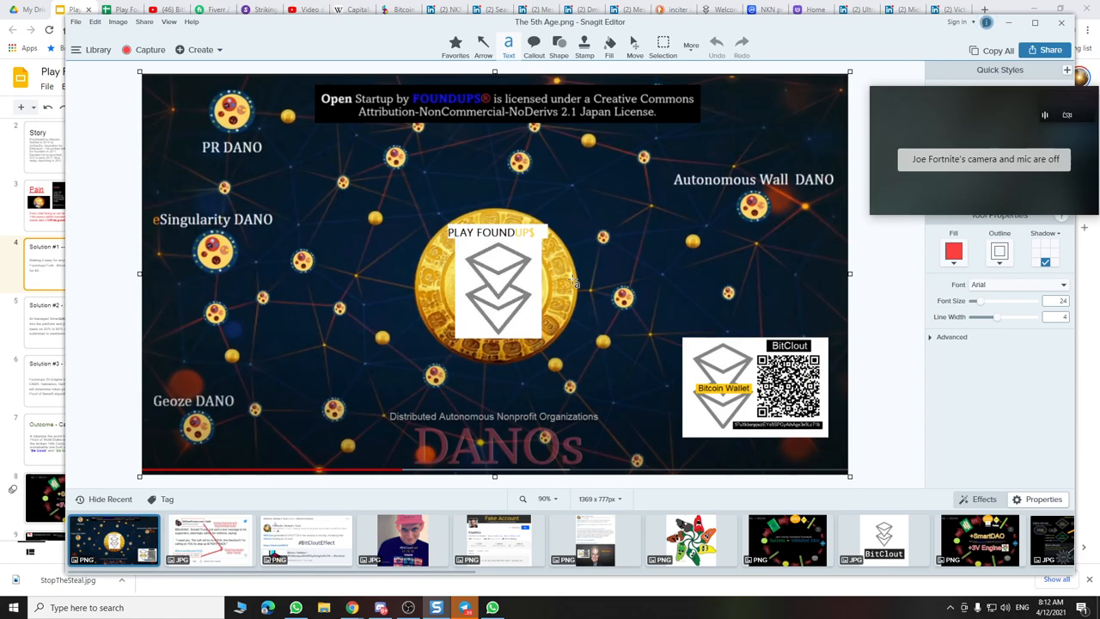
scroll(right, 3)
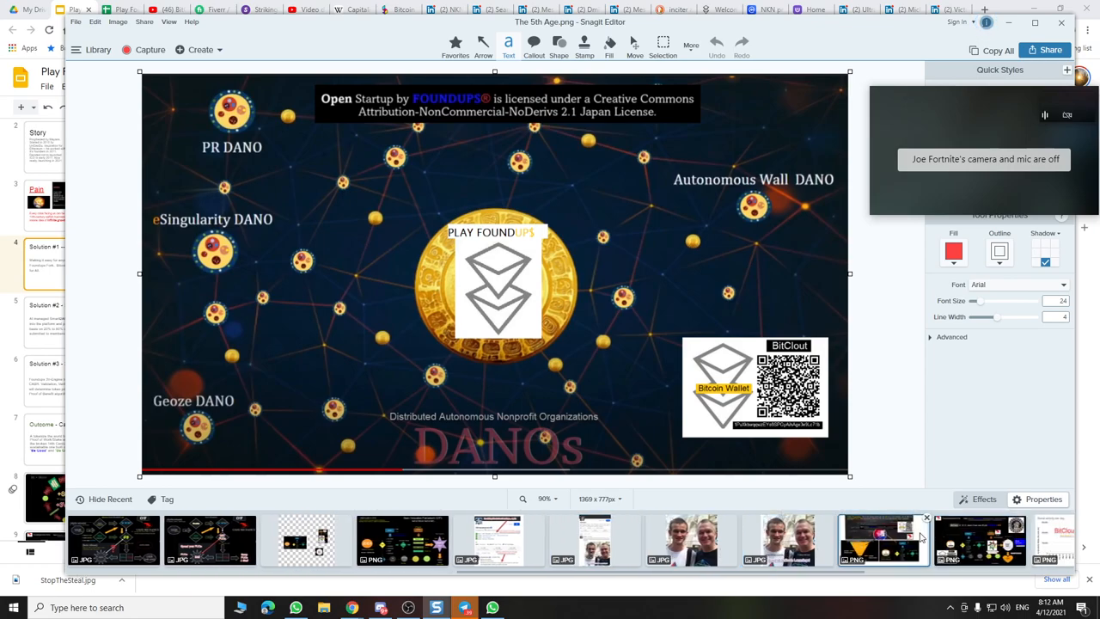
scroll(left, 3)
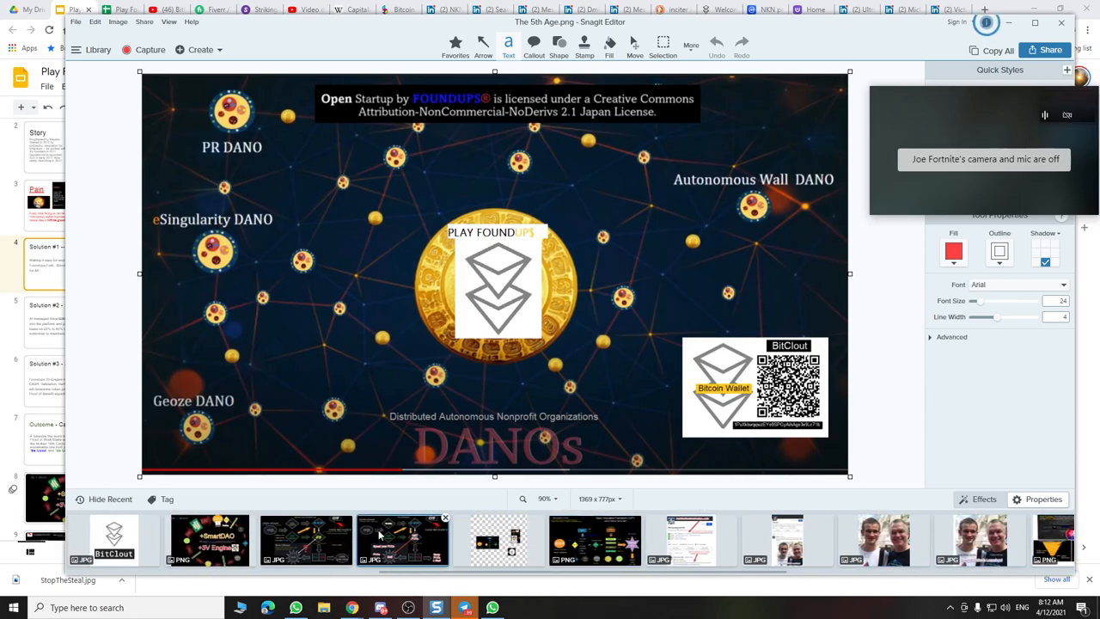
mouse_move(391, 533)
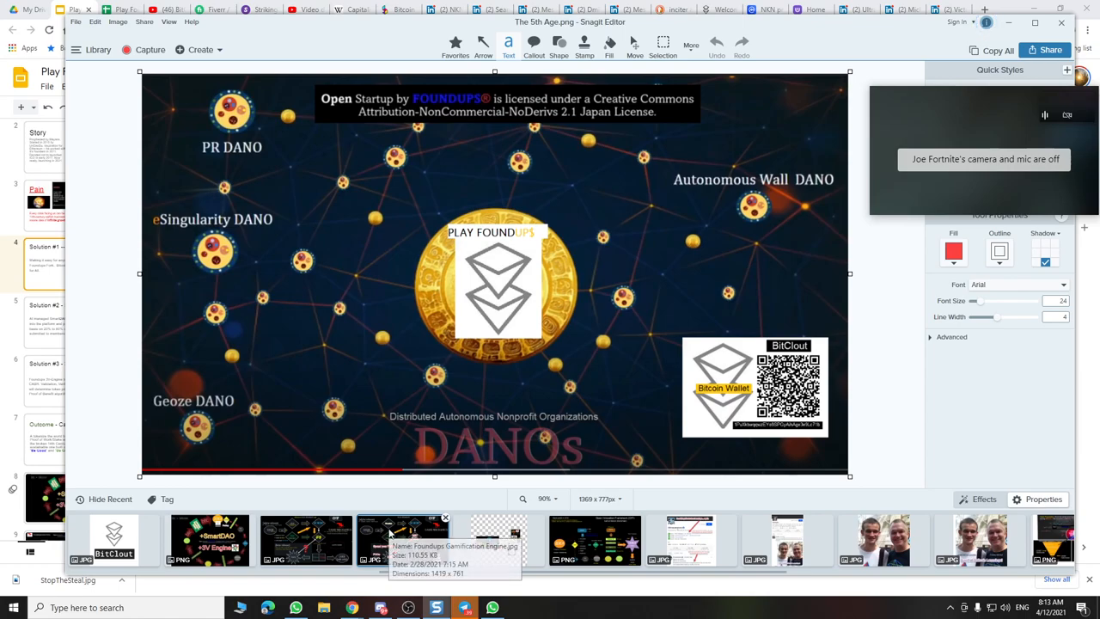
mouse_move(370, 437)
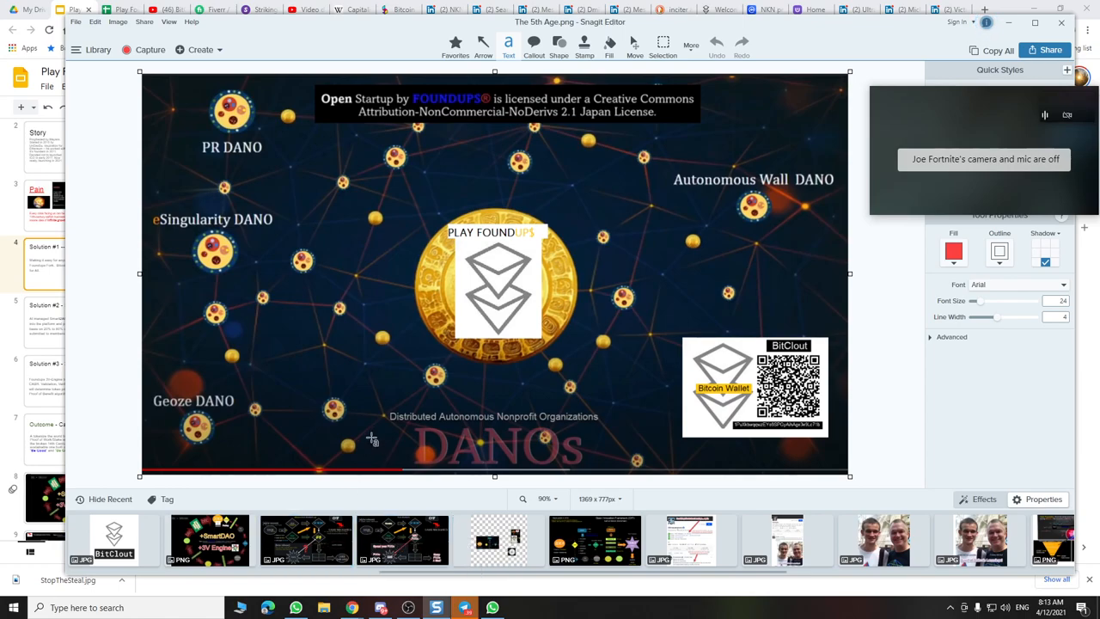
mouse_move(375, 409)
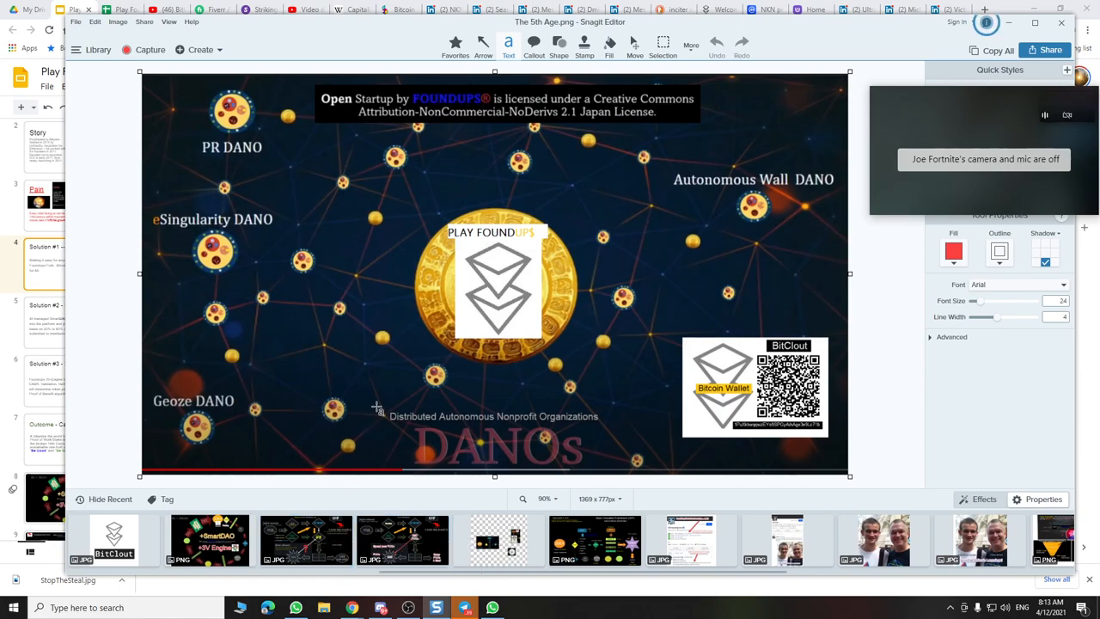